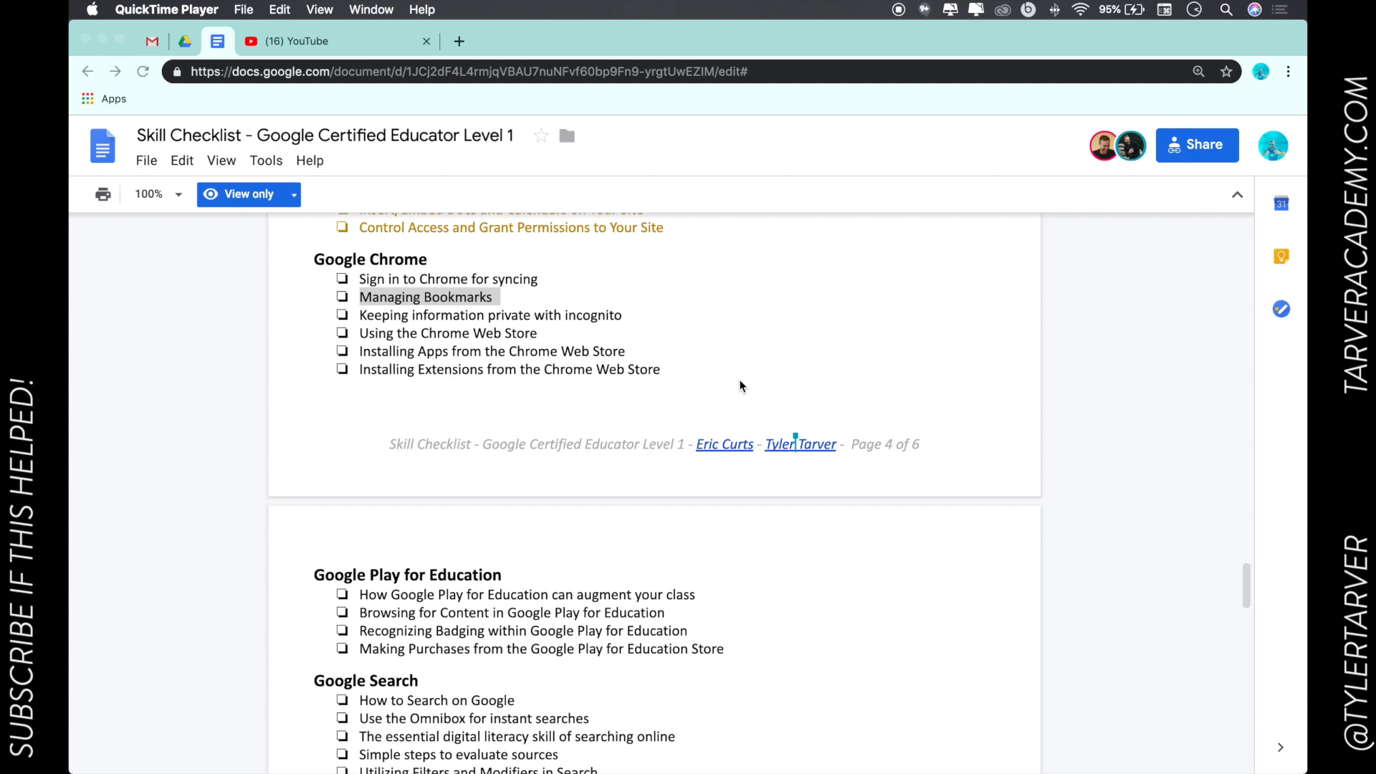
{"action": "mouse_move", "coordinate": [689, 349]}
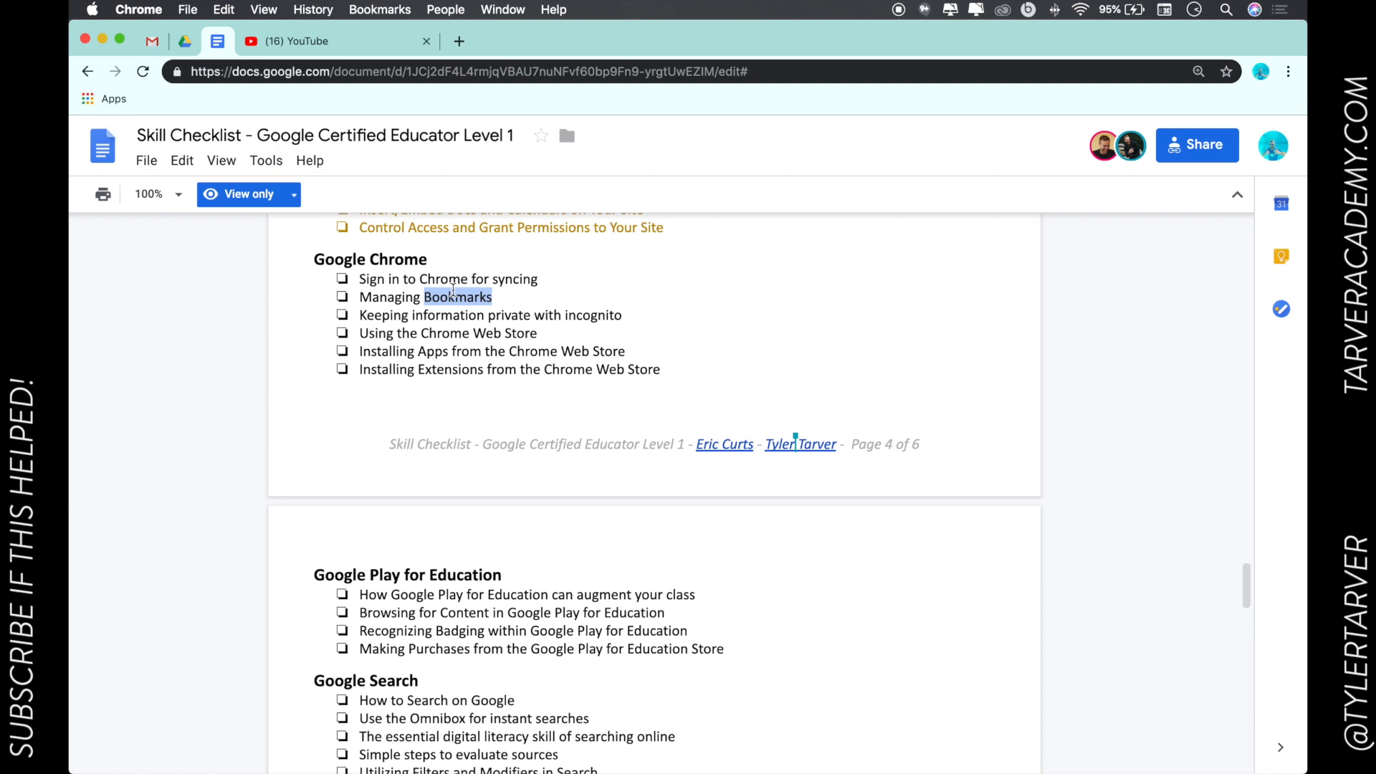
{"action": "mouse_move", "coordinate": [529, 44]}
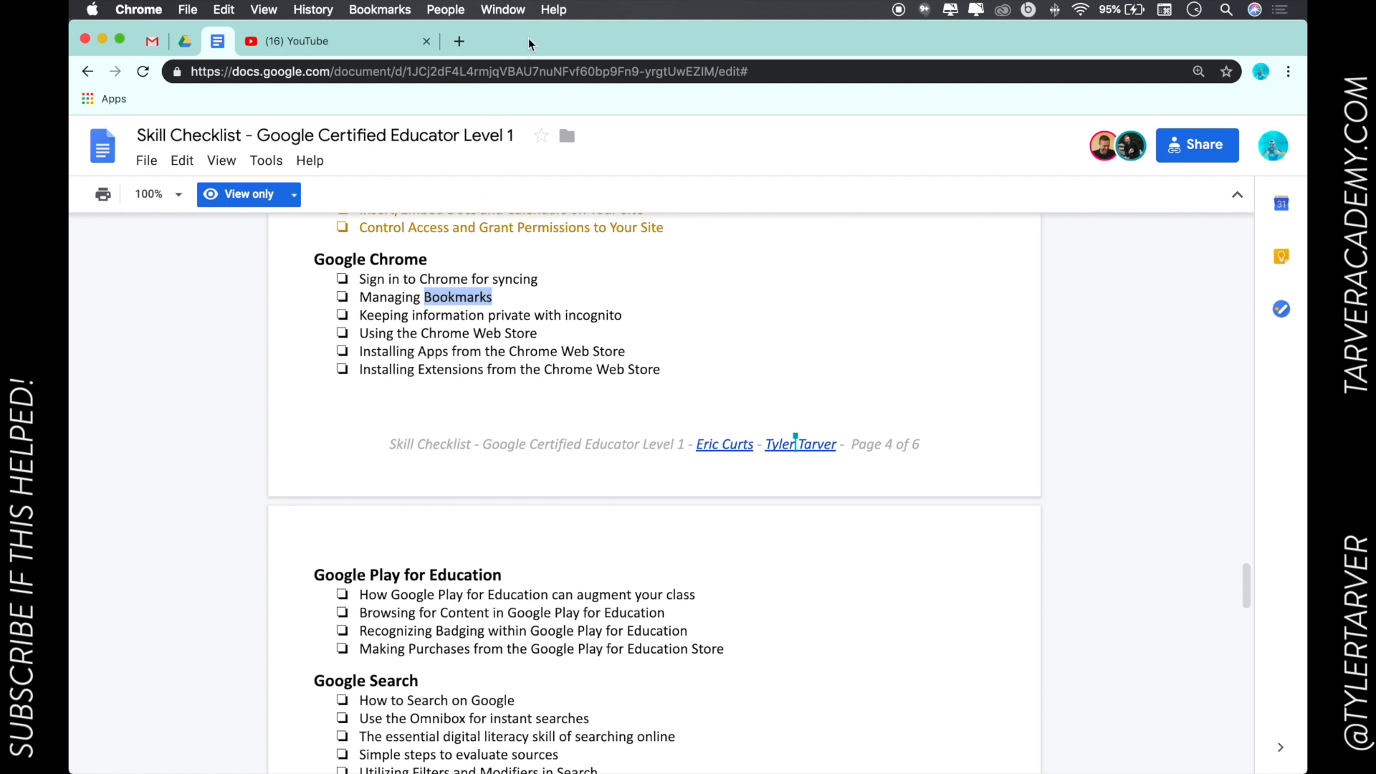
{"action": "mouse_move", "coordinate": [484, 303]}
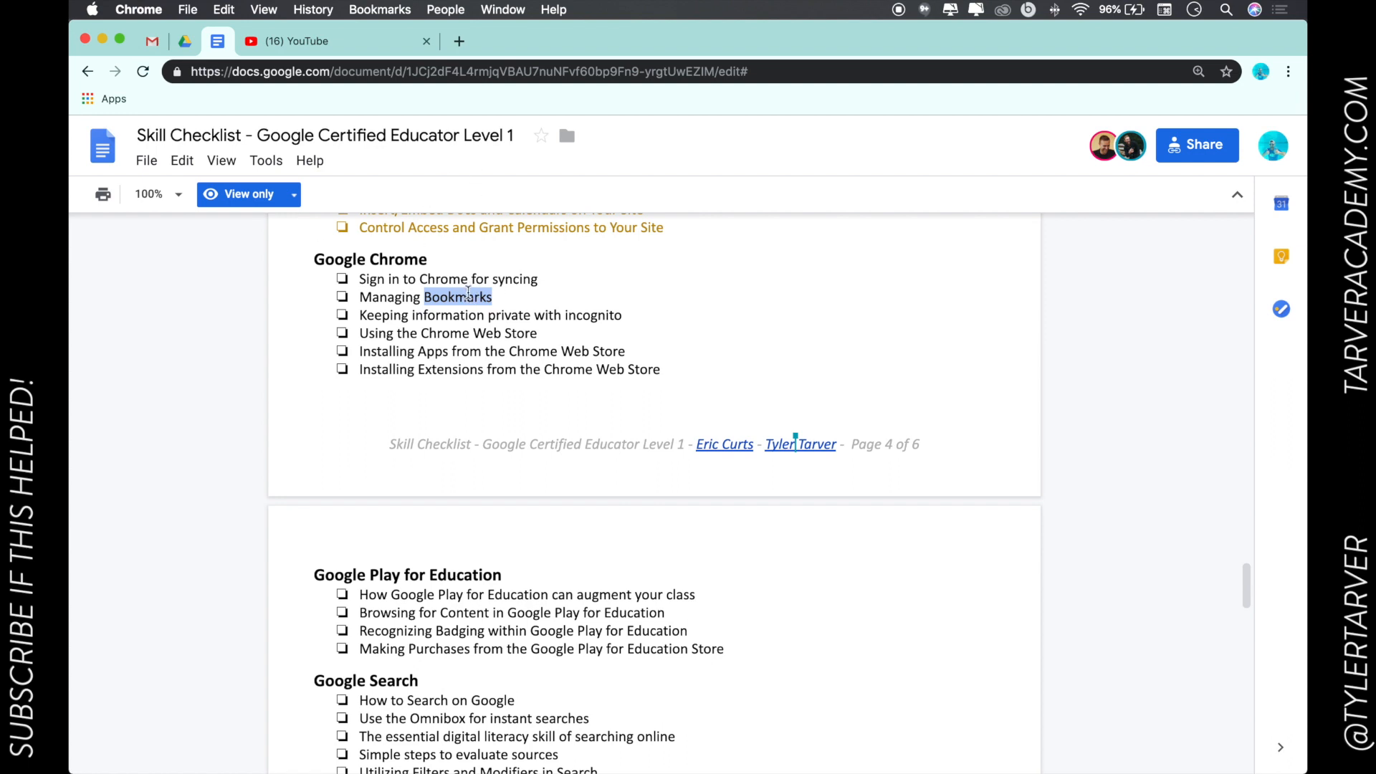
{"action": "mouse_move", "coordinate": [611, 191]}
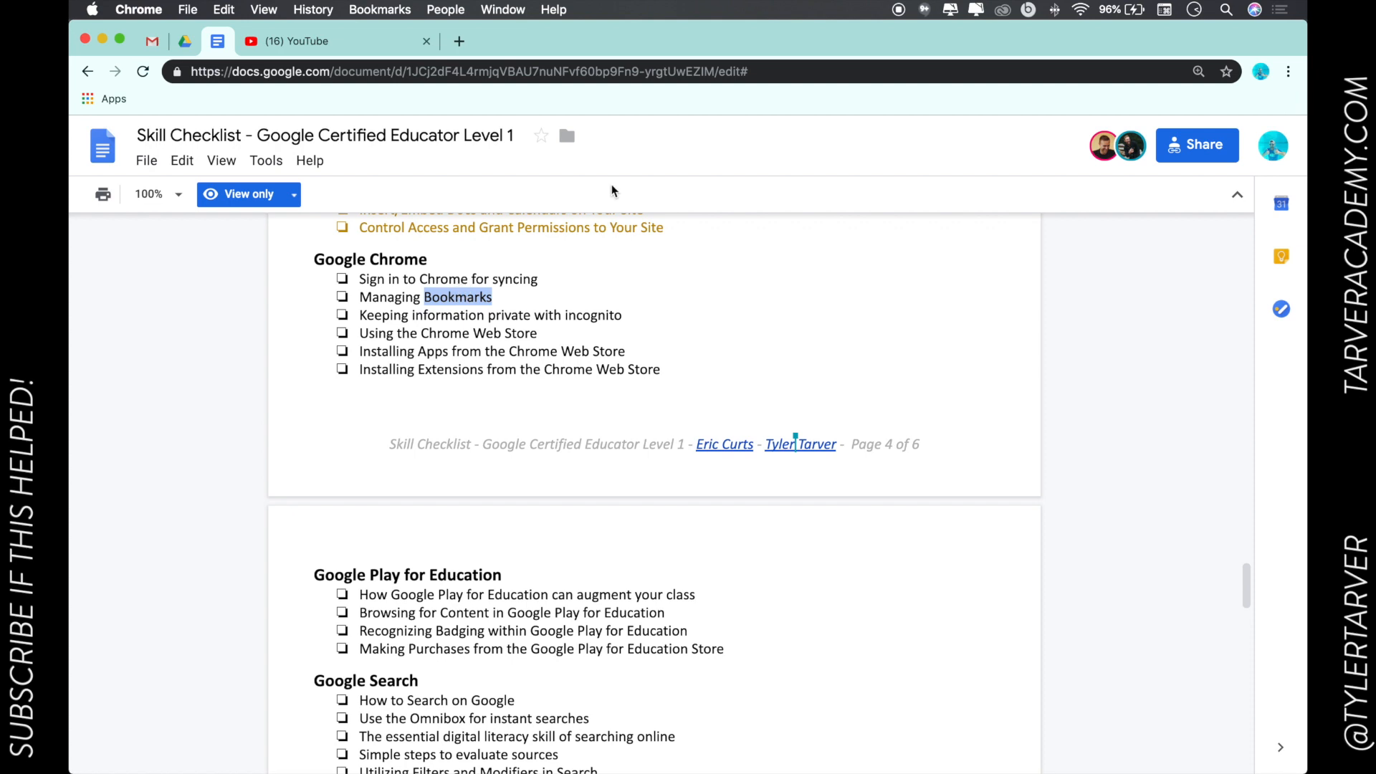
{"action": "mouse_move", "coordinate": [432, 211]}
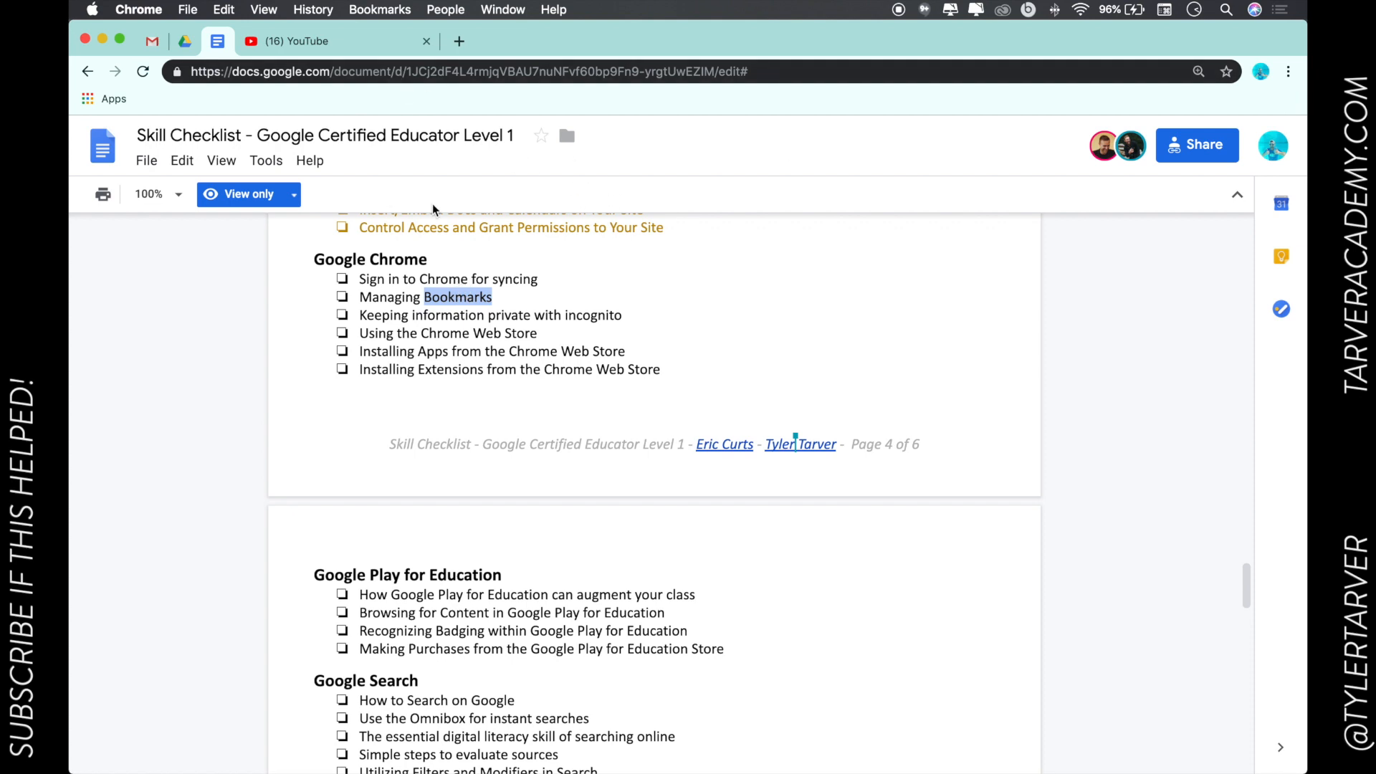
Step: Bookmark the skill checklist document and type 'Google Certification' as its name
{"action": "scroll", "scroll_direction": "up", "scroll_amount": 3}
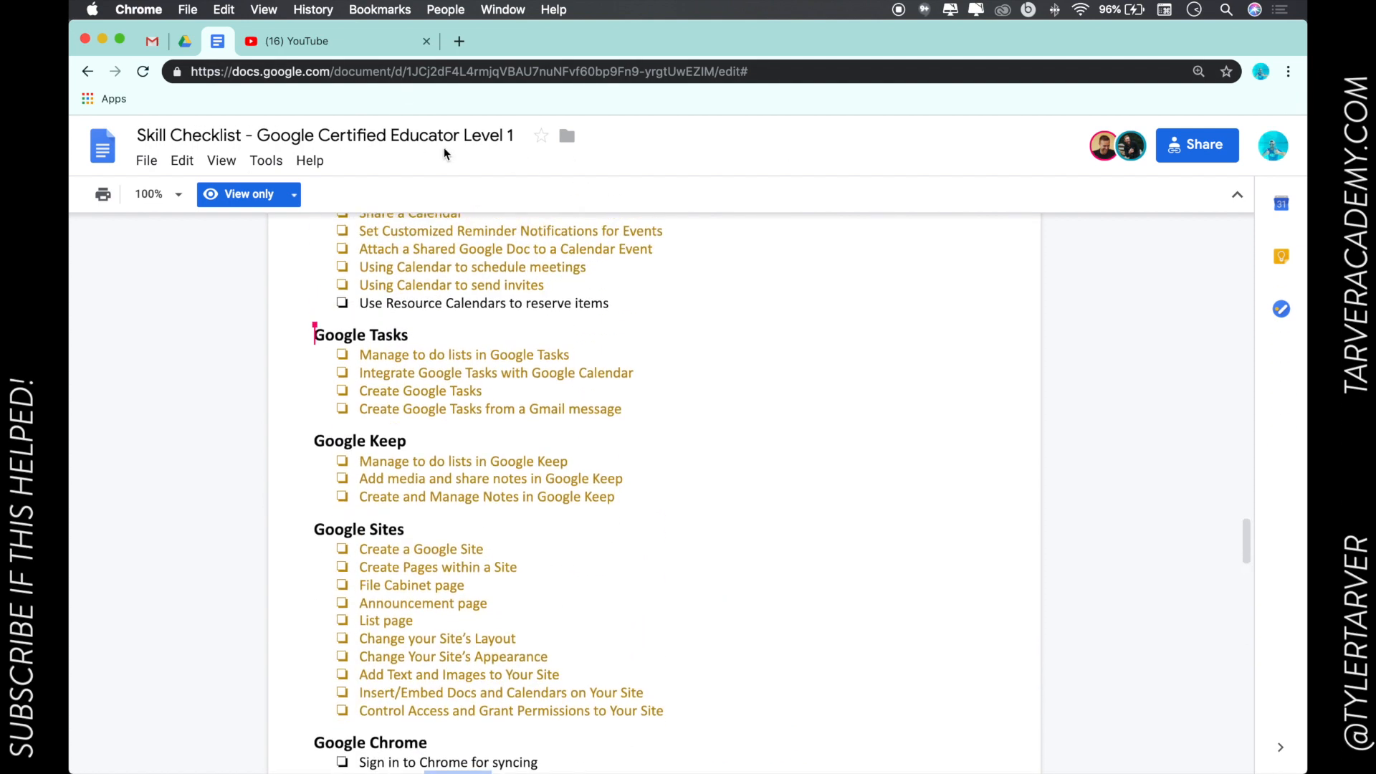
{"action": "scroll", "scroll_direction": "down", "scroll_amount": 3}
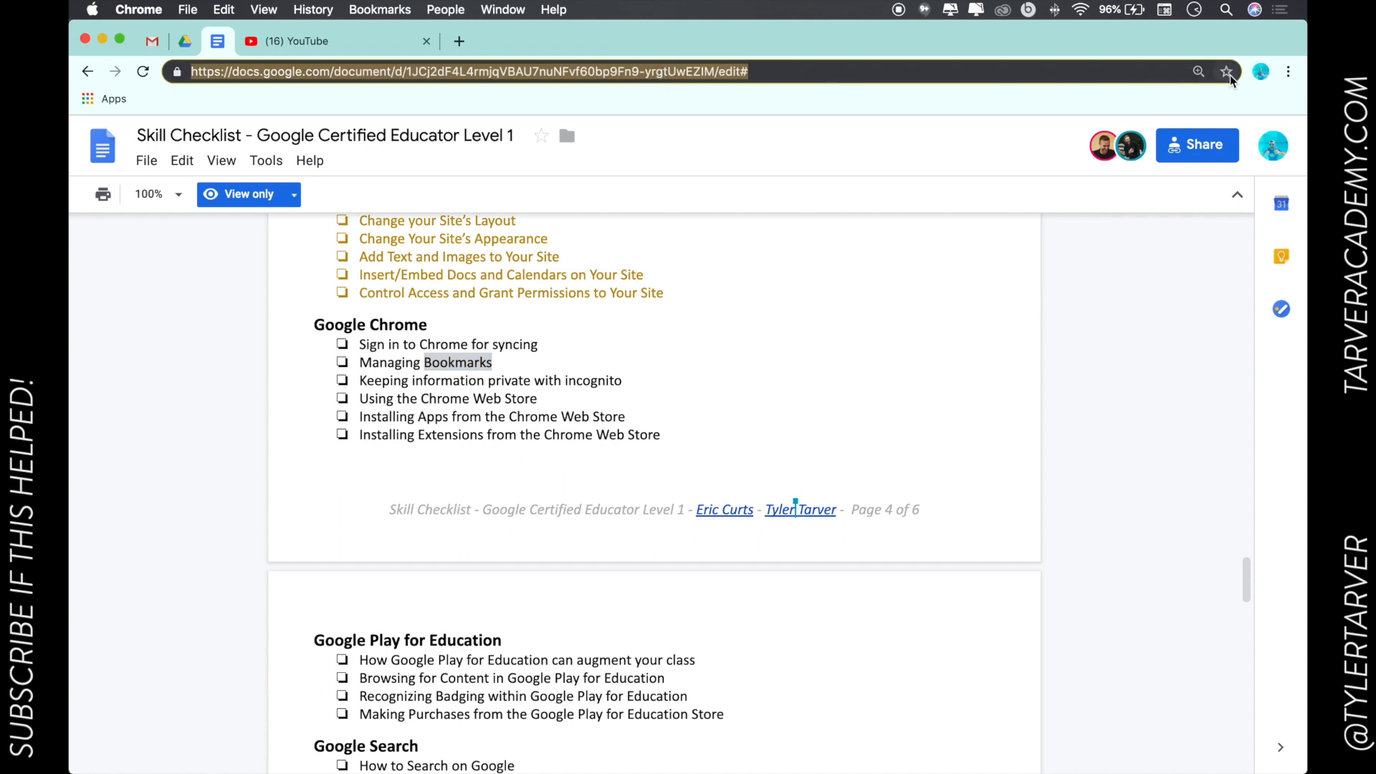
{"action": "mouse_move", "coordinate": [1227, 72]}
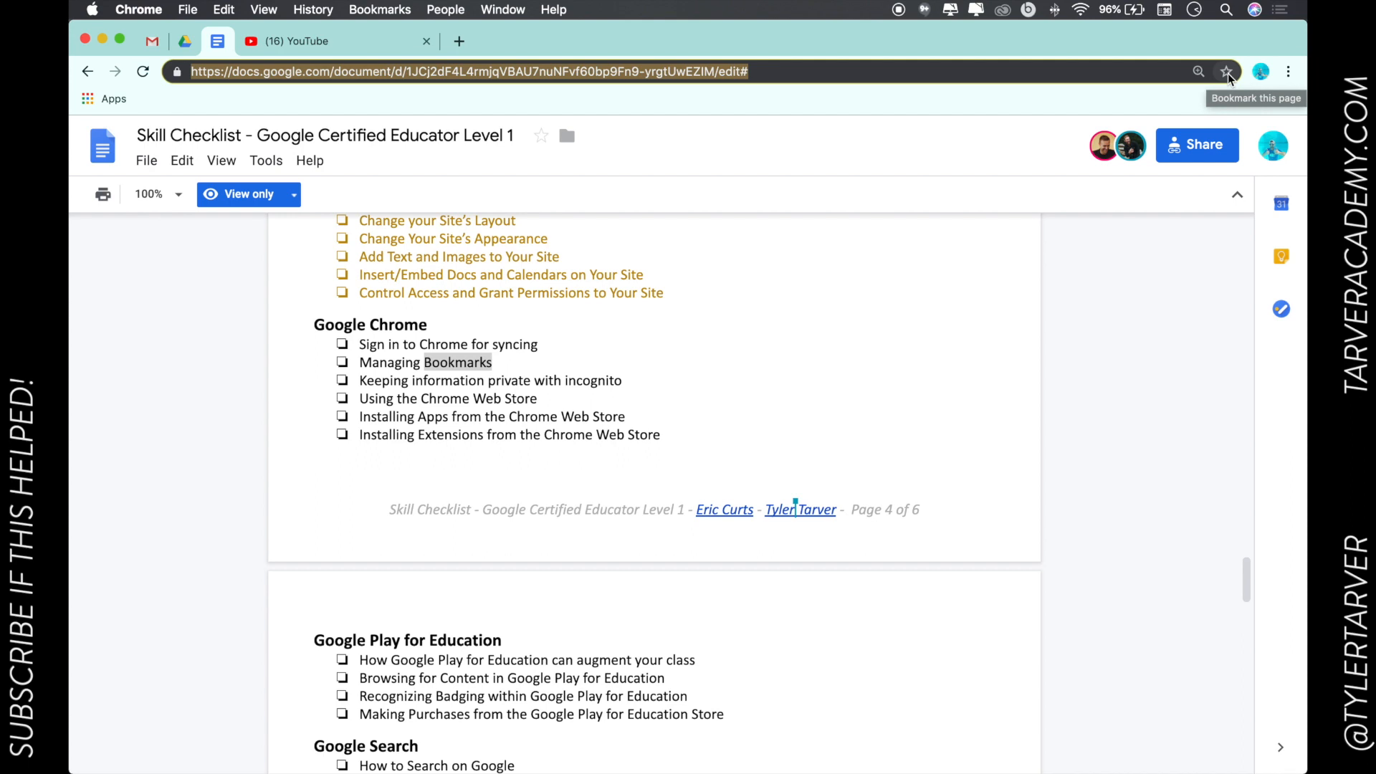
{"action": "left_click", "coordinate": [1227, 72]}
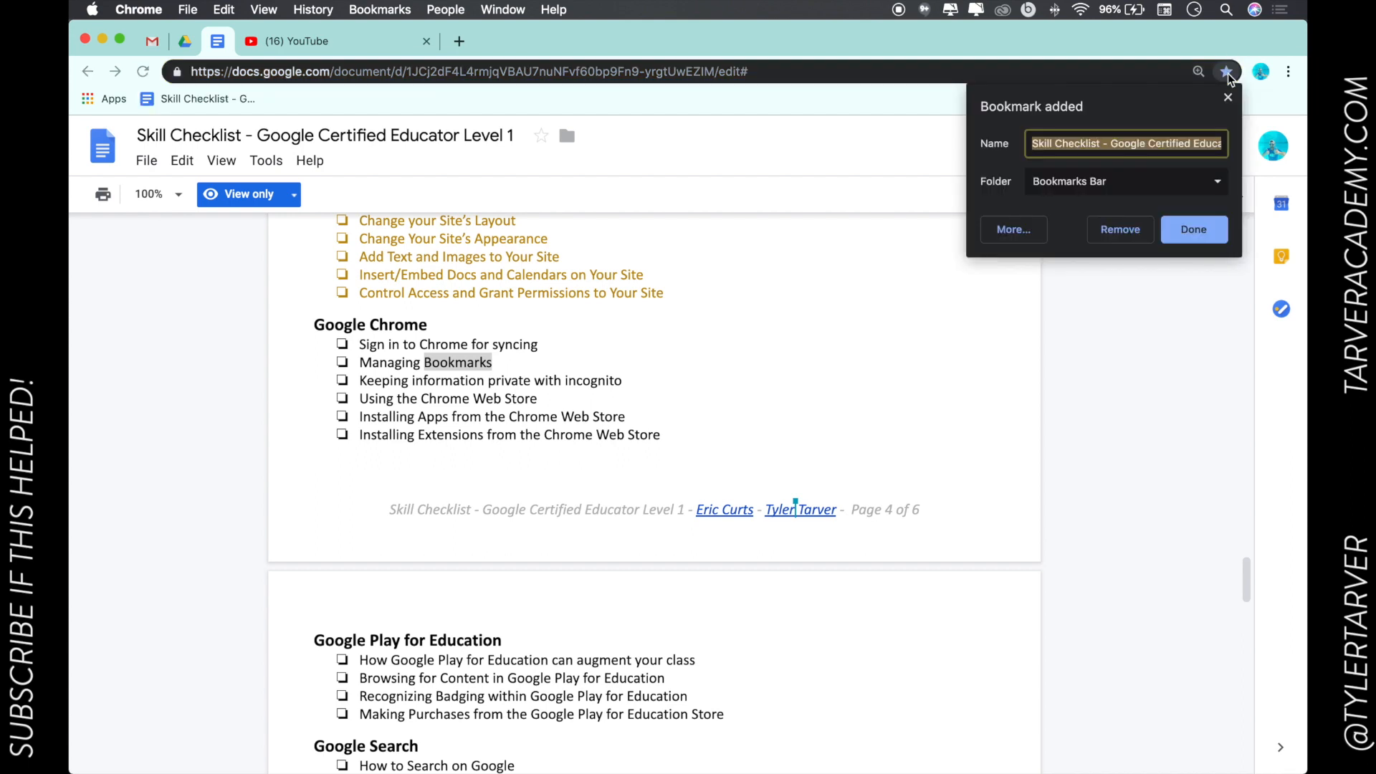
{"action": "left_click", "coordinate": [1126, 143]}
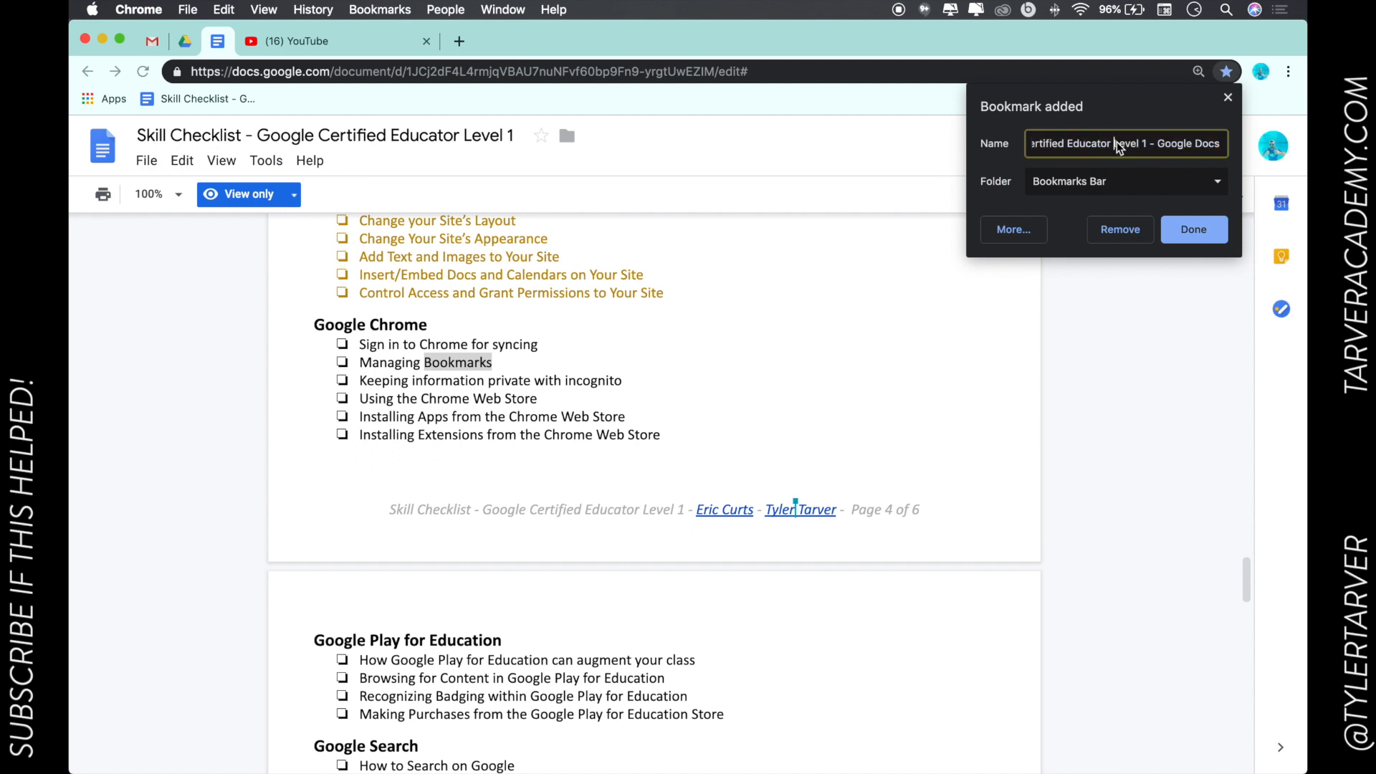
{"action": "type", "text": "Googl"}
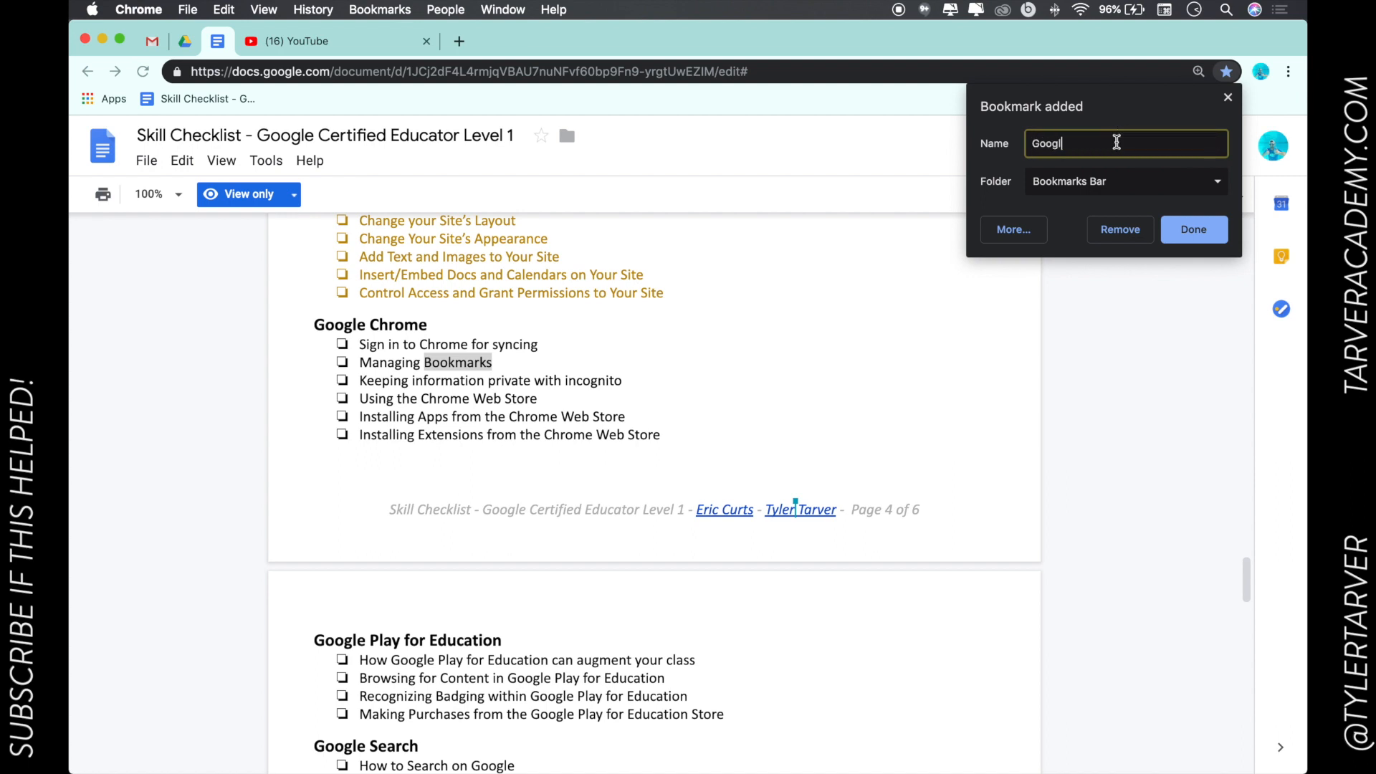
{"action": "type", "text": "e Certi"}
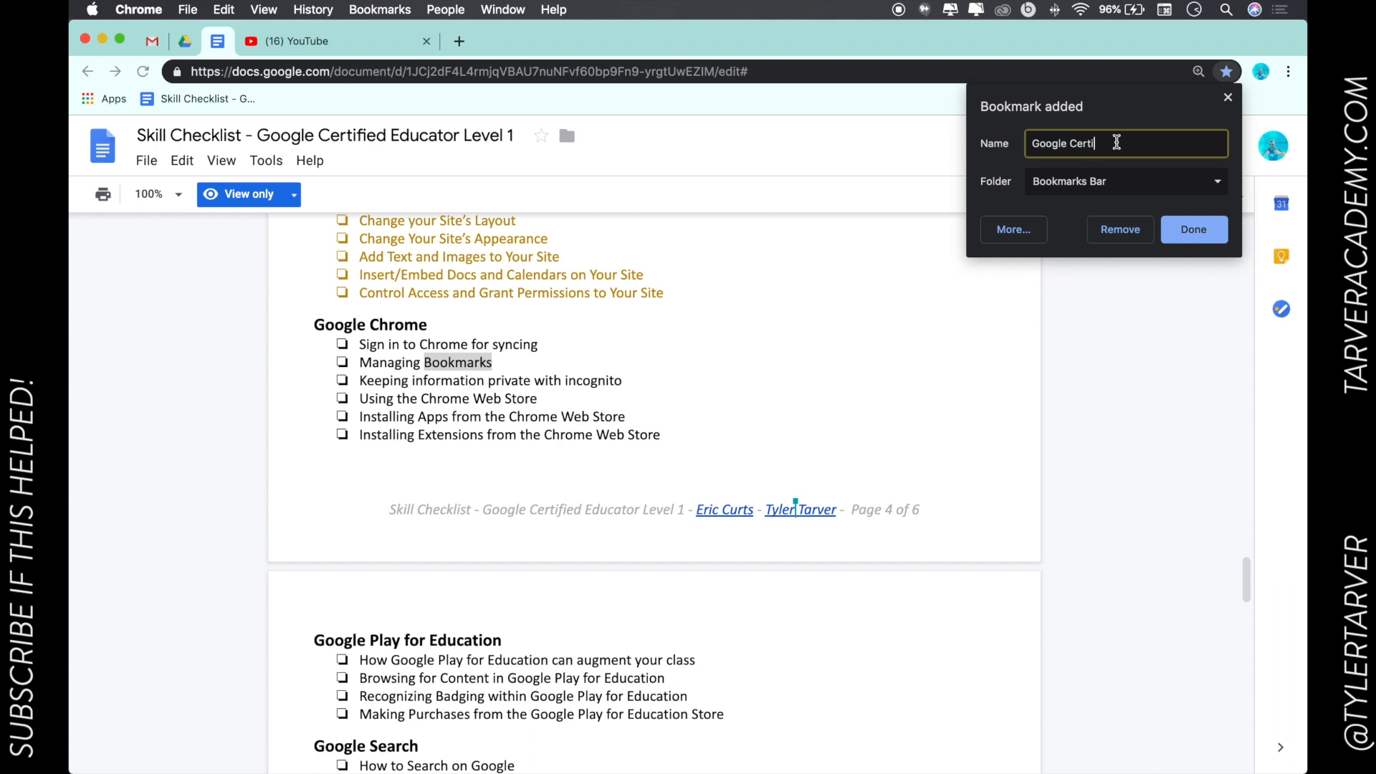
{"action": "type", "text": "fication"}
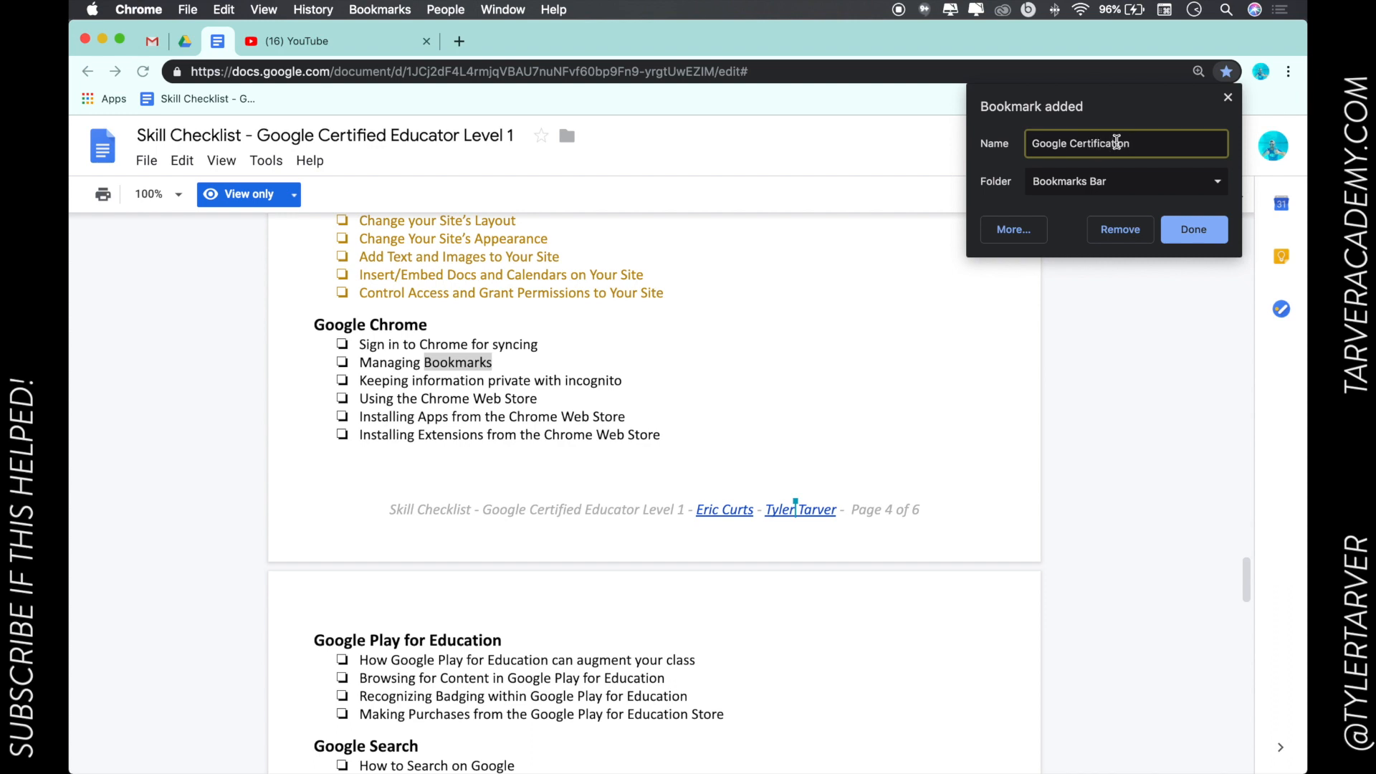
{"action": "mouse_move", "coordinate": [1027, 171]}
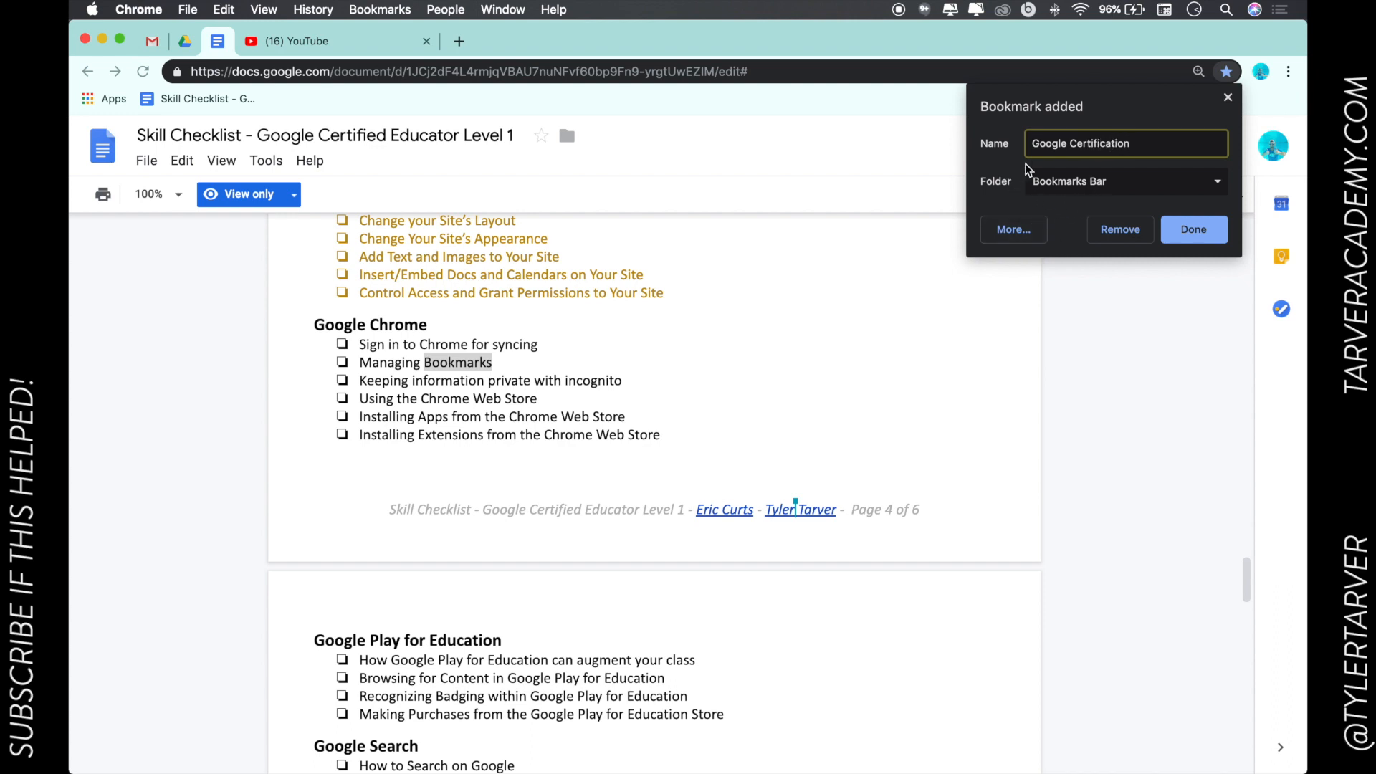
{"action": "left_click", "coordinate": [1126, 182]}
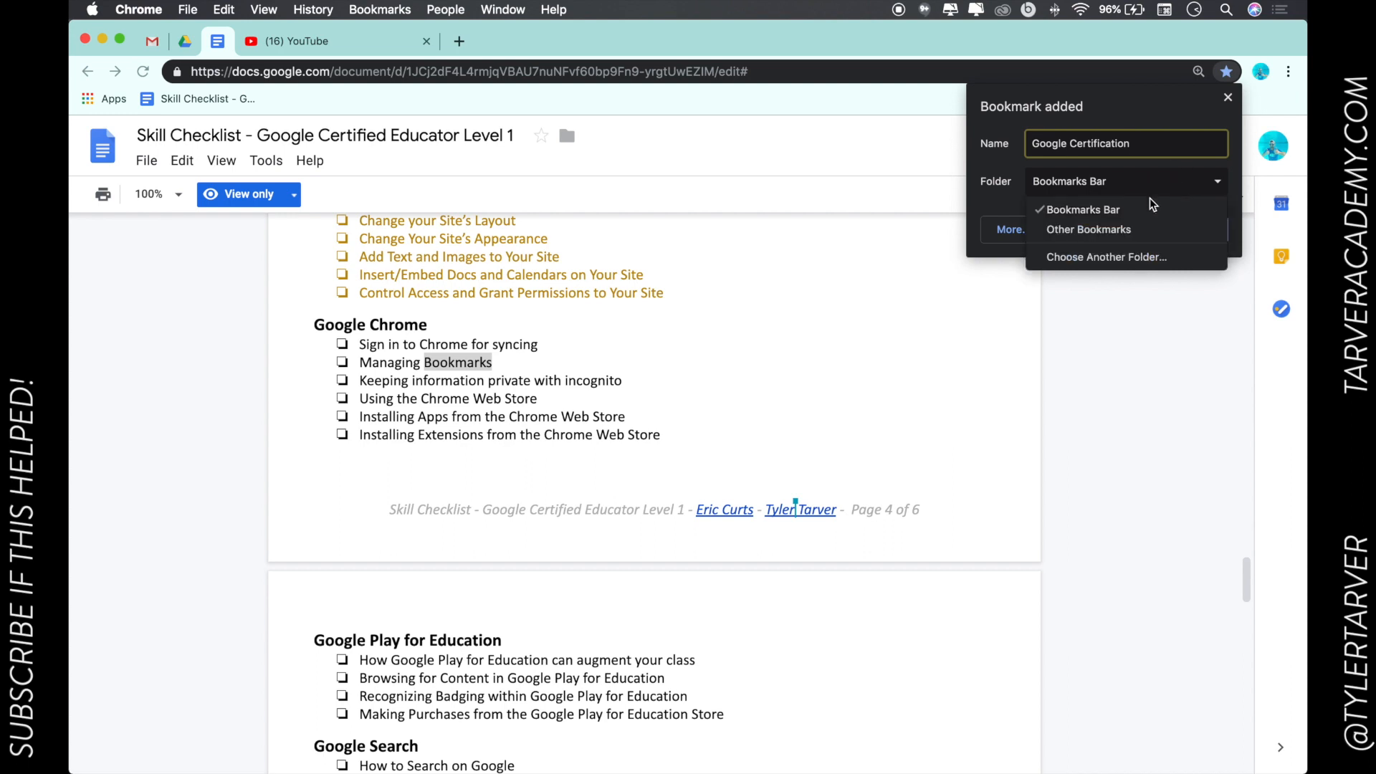
{"action": "mouse_move", "coordinate": [1132, 210]}
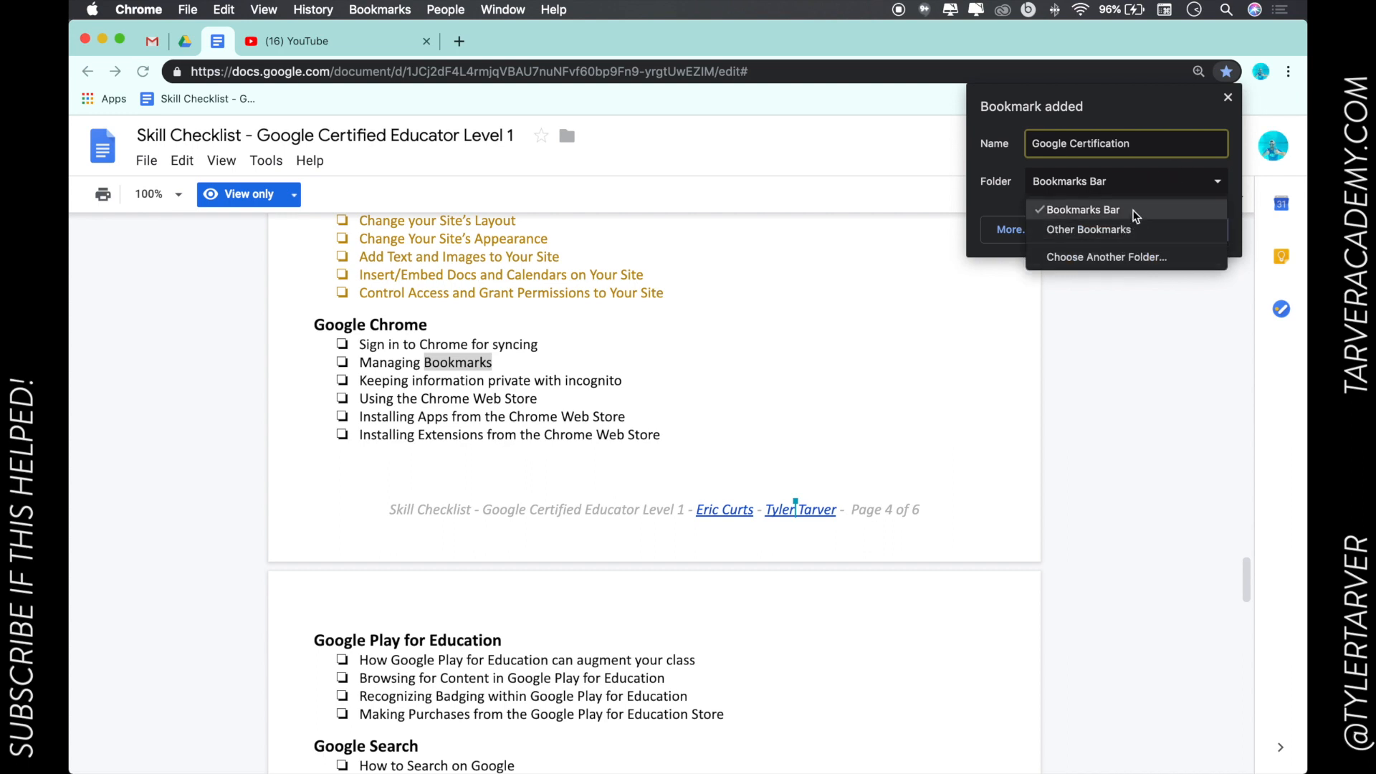
{"action": "mouse_move", "coordinate": [770, 116]}
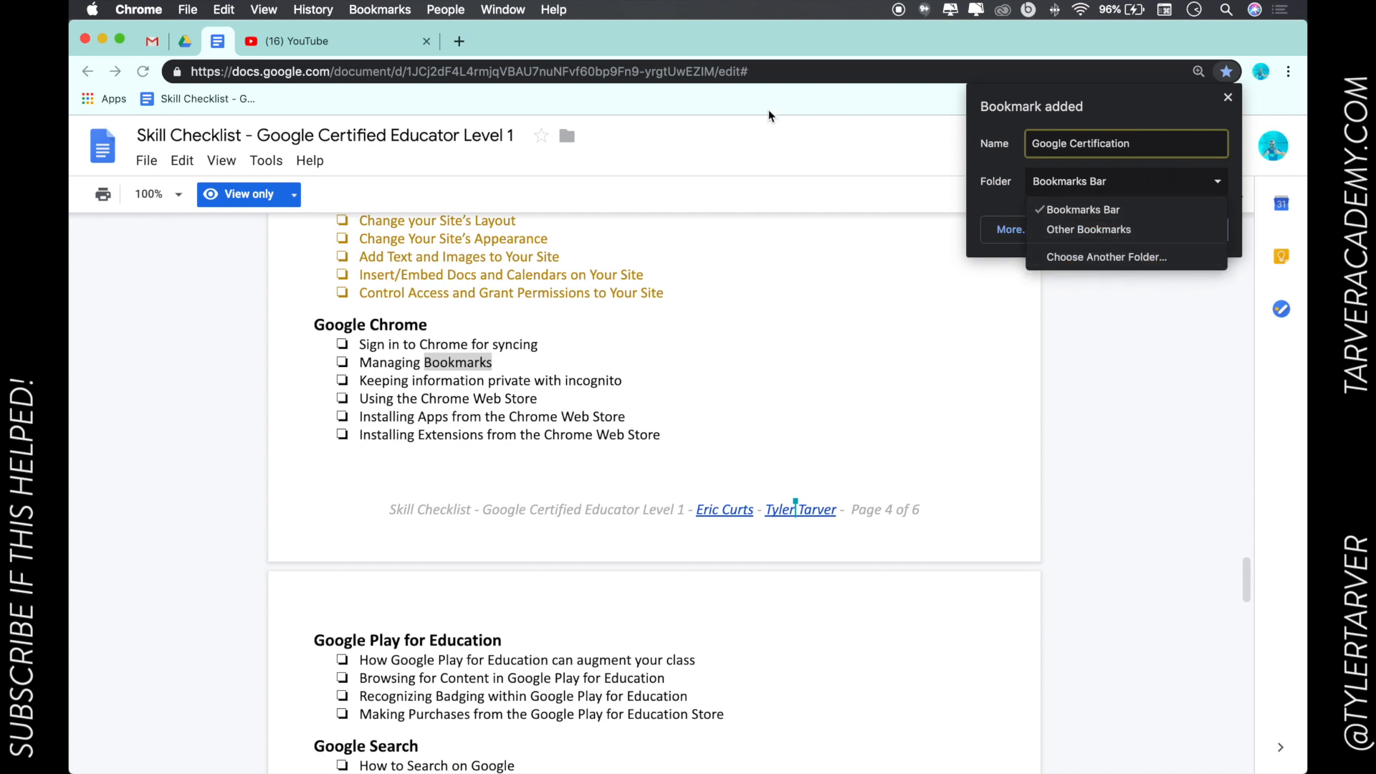
{"action": "mouse_move", "coordinate": [180, 106]}
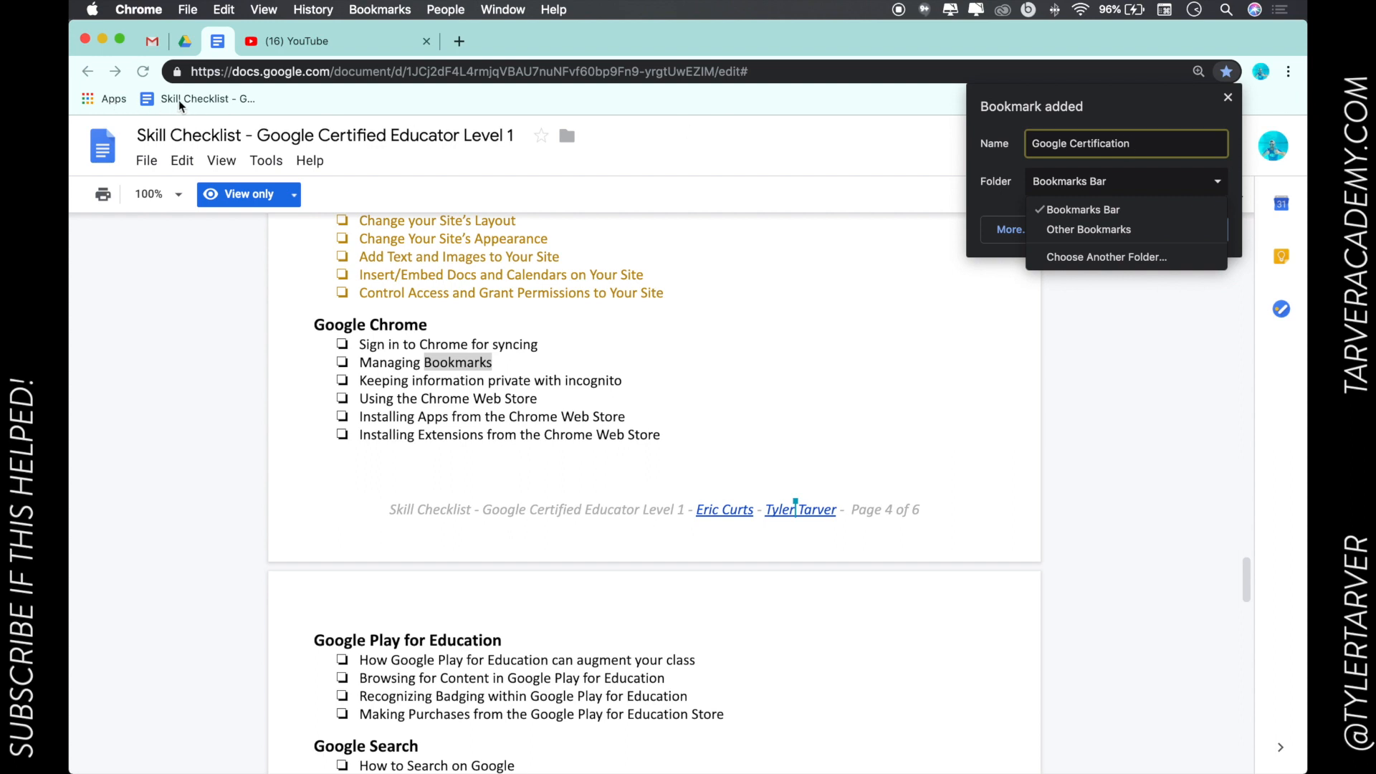
{"action": "mouse_move", "coordinate": [214, 105]}
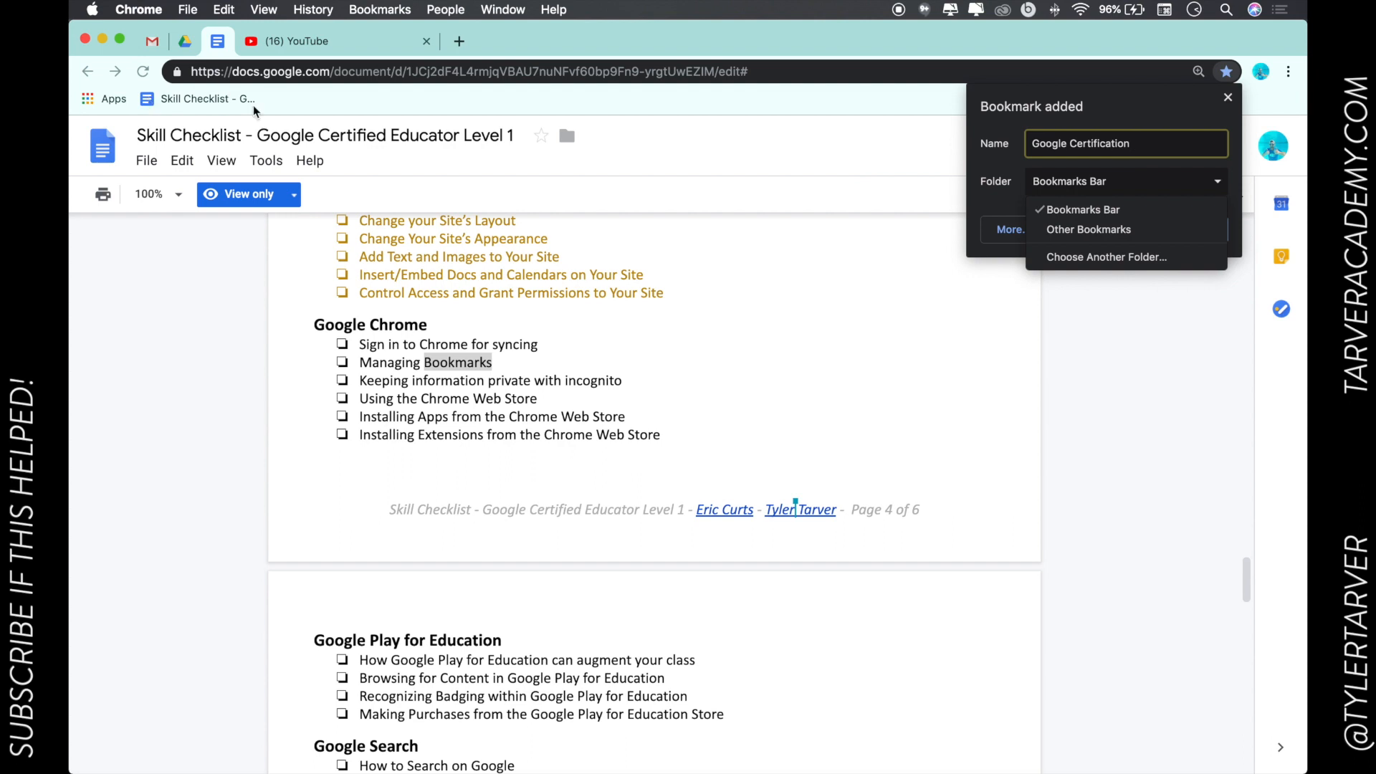
{"action": "mouse_move", "coordinate": [963, 142]}
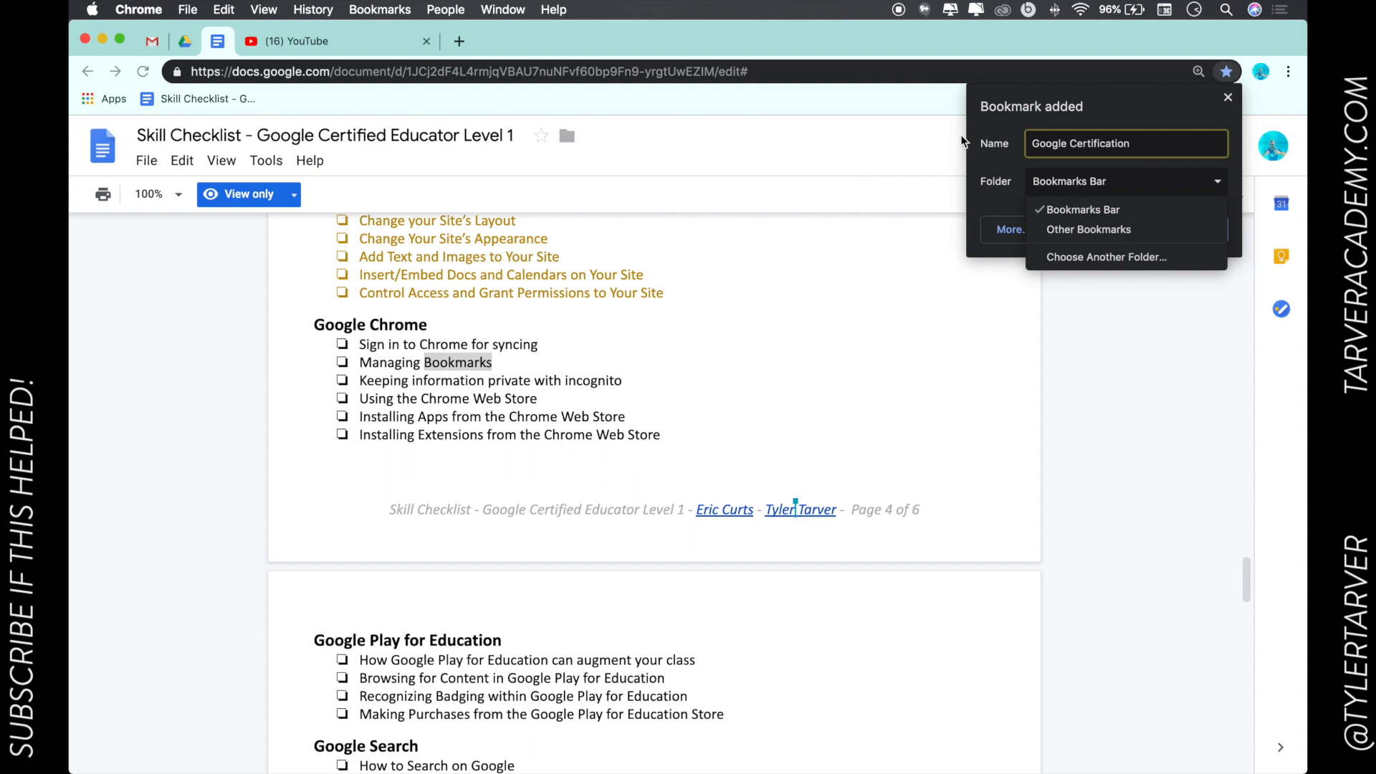
{"action": "mouse_move", "coordinate": [1119, 230]}
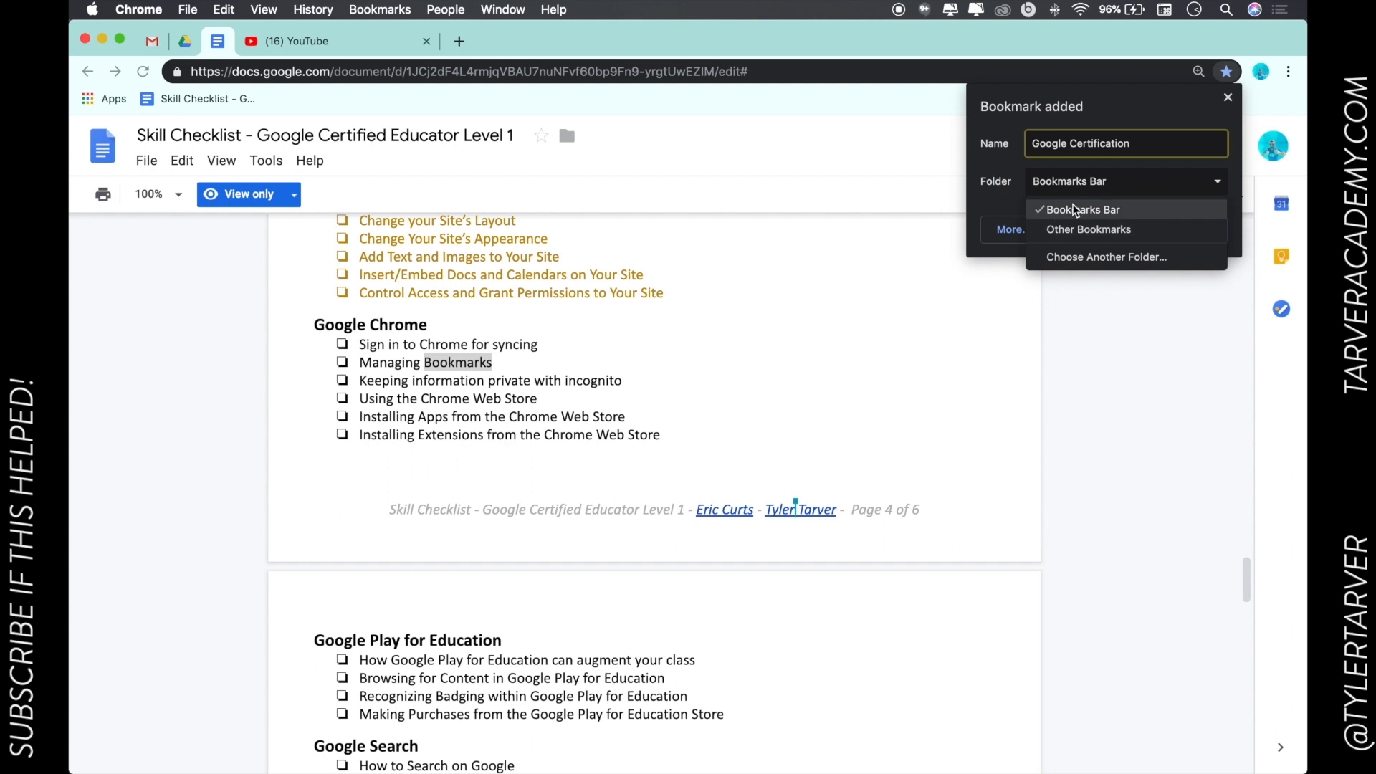
{"action": "mouse_move", "coordinate": [1007, 197]}
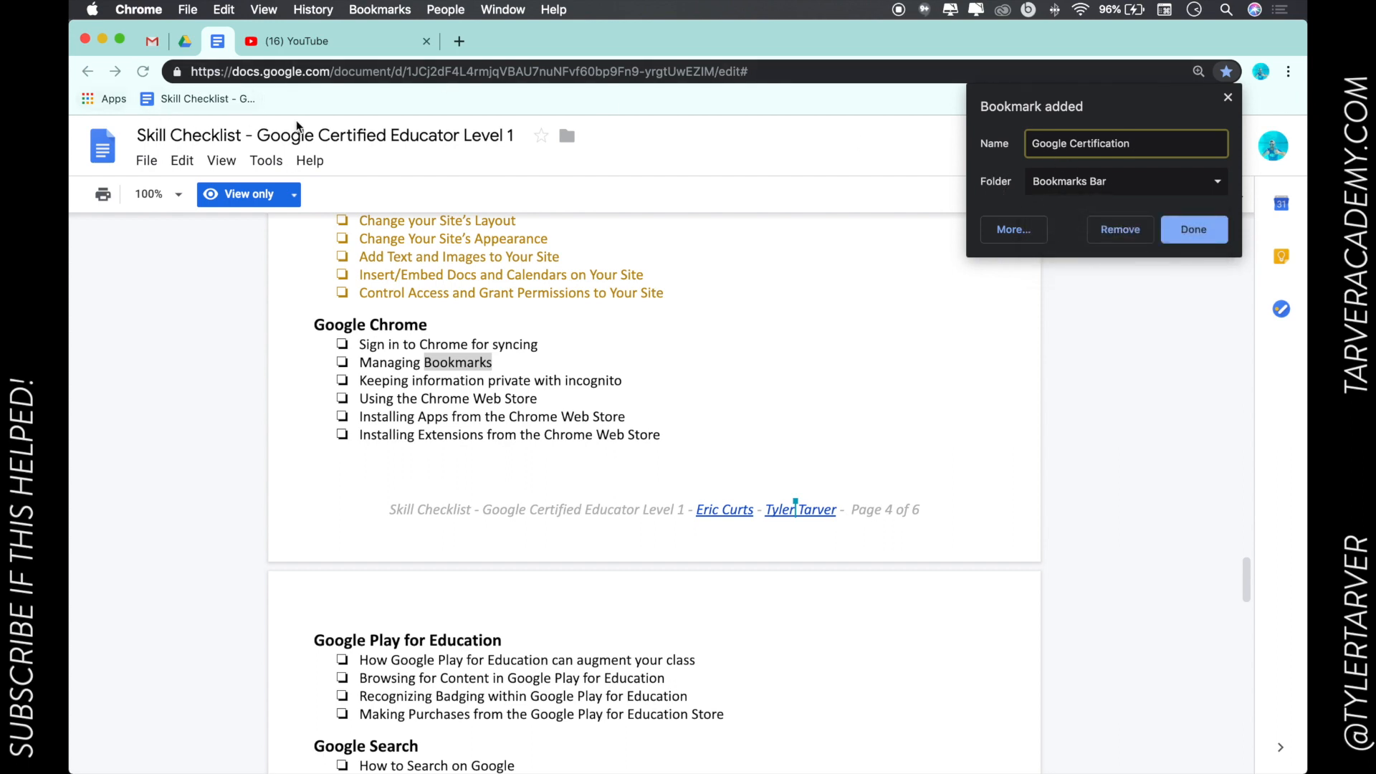
Step: Confirm the 'Google Certification' bookmark and reopen the checklist from the bookmarks bar
{"action": "left_click", "coordinate": [1126, 181]}
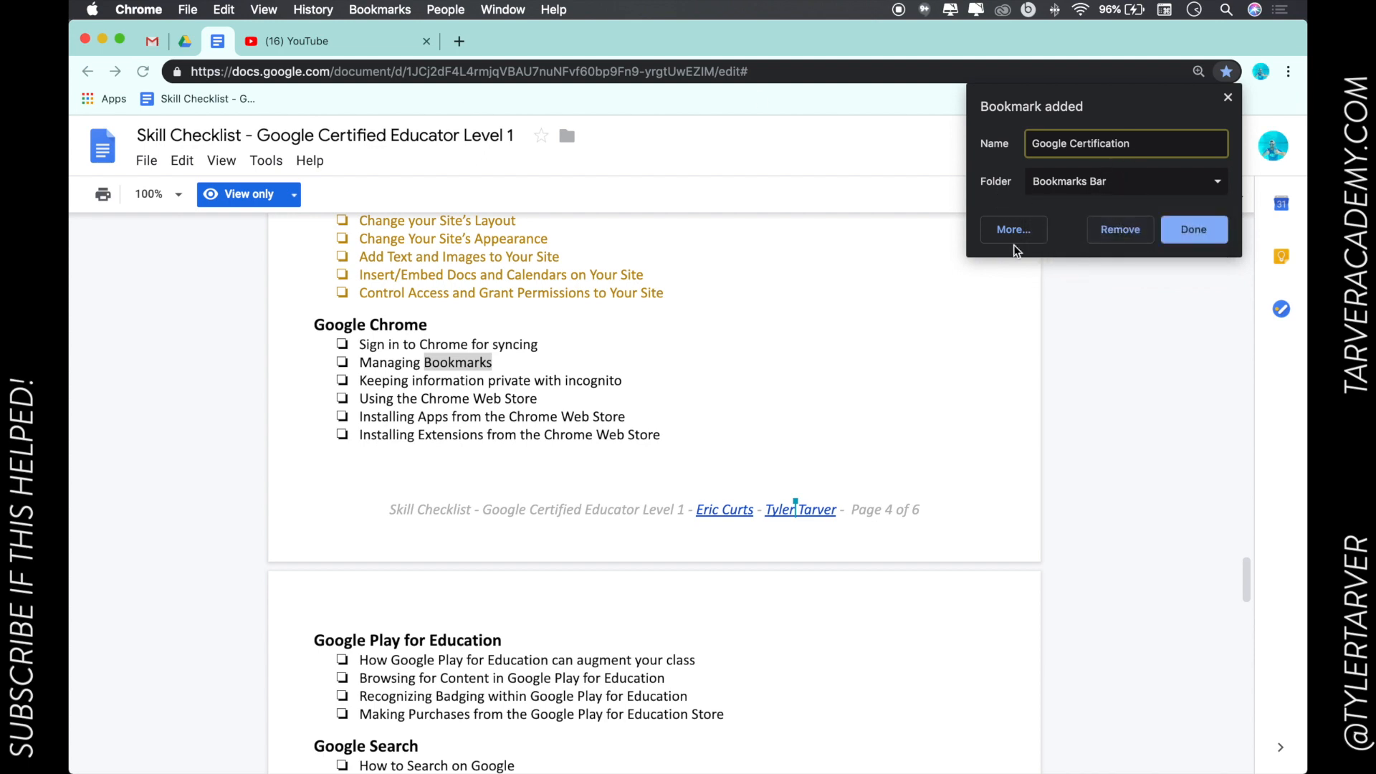
{"action": "left_click", "coordinate": [1192, 229]}
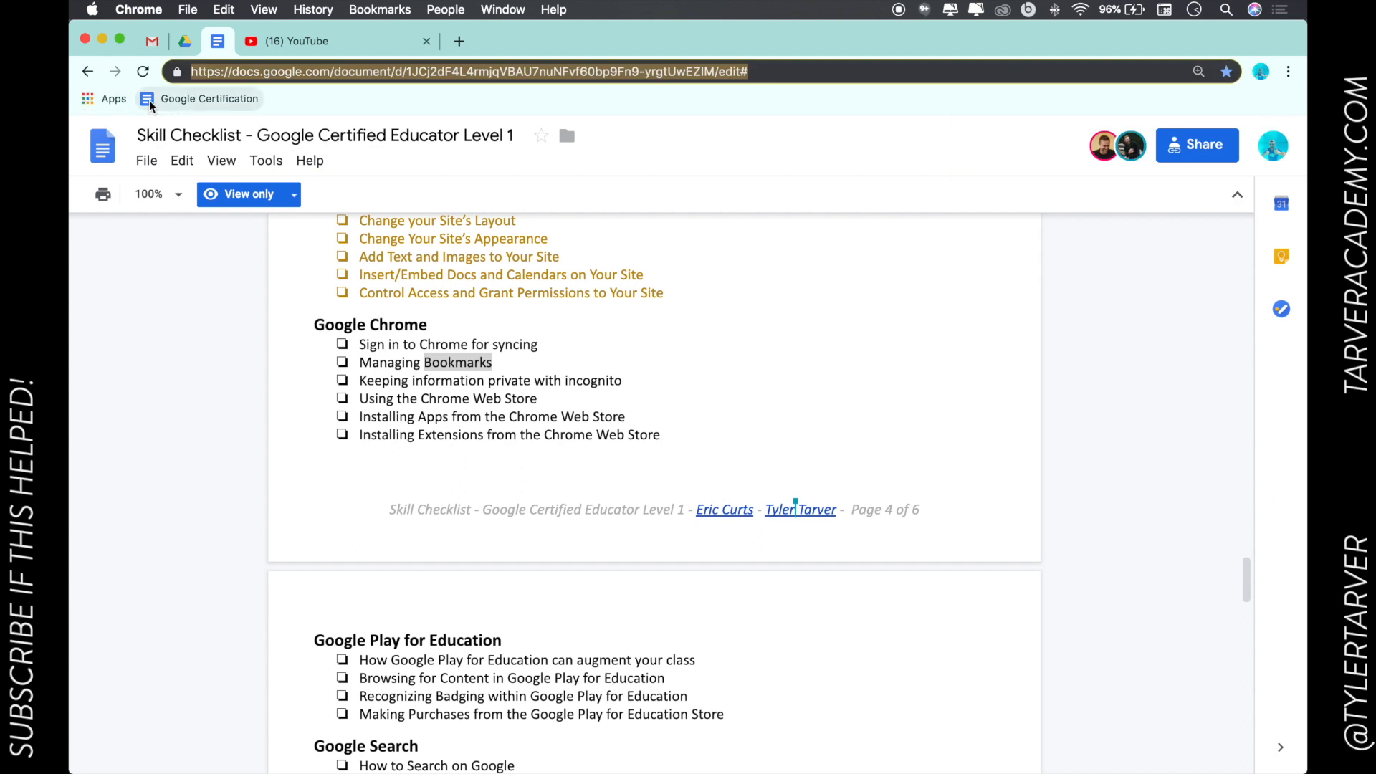
{"action": "mouse_move", "coordinate": [87, 98]}
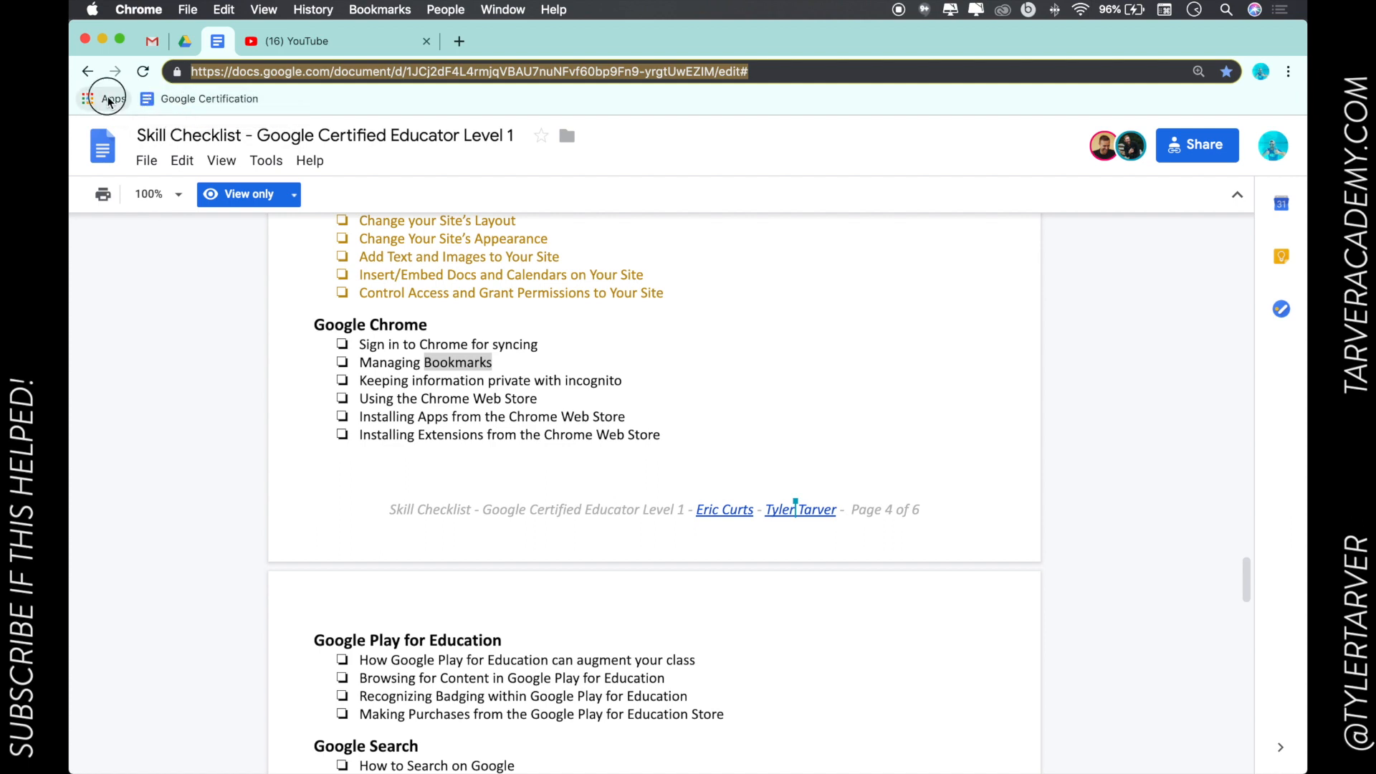
{"action": "left_click", "coordinate": [103, 97]}
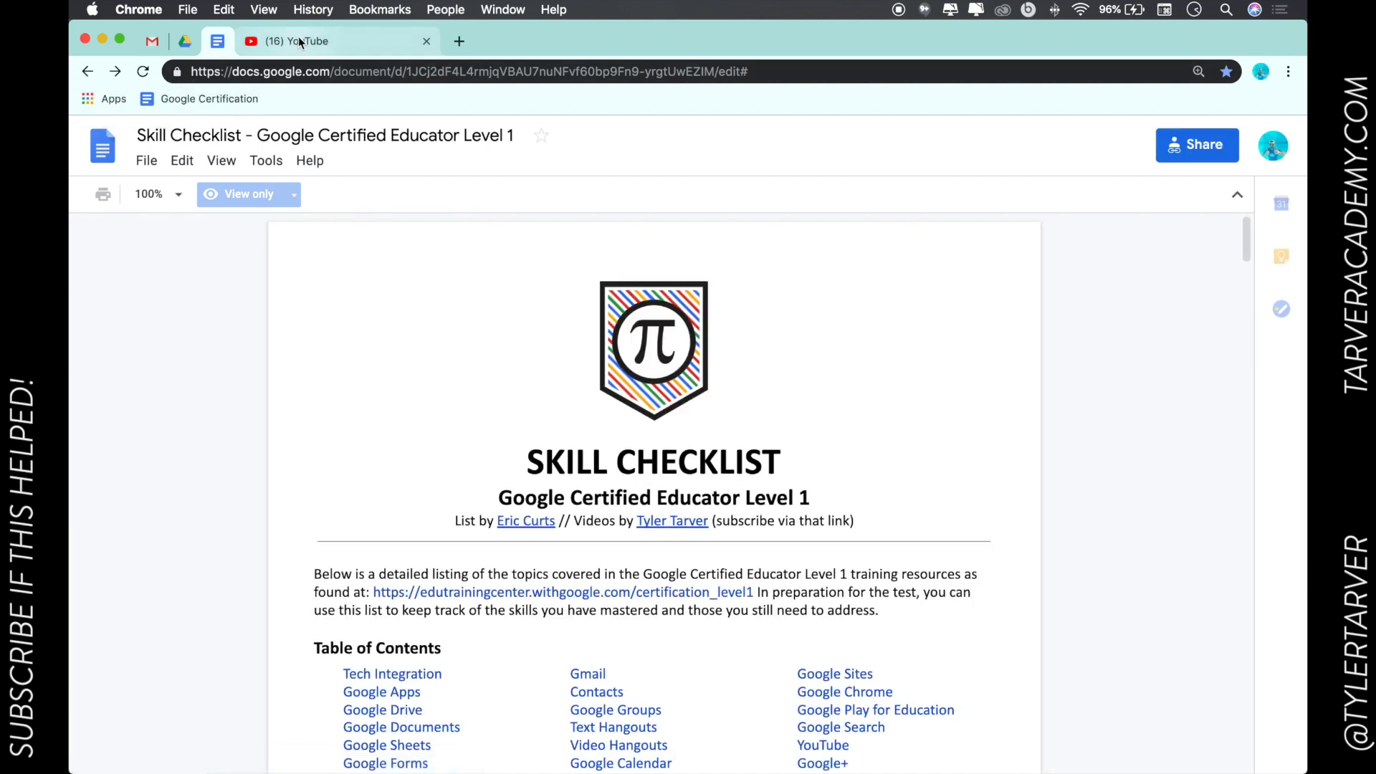
Step: Switch to YouTube and save its home page as a nameless bookmark on the Bookmarks Bar
{"action": "left_click", "coordinate": [333, 40]}
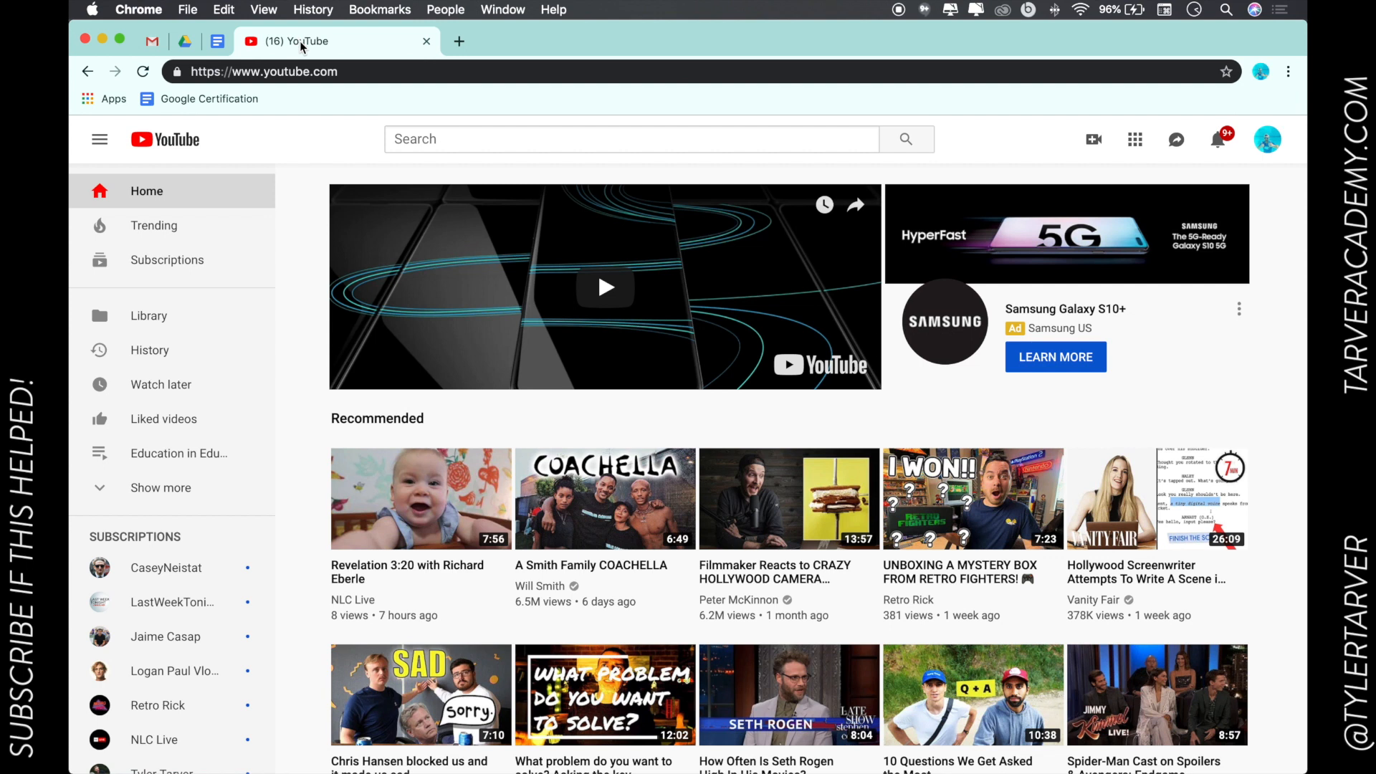
{"action": "mouse_move", "coordinate": [774, 227]}
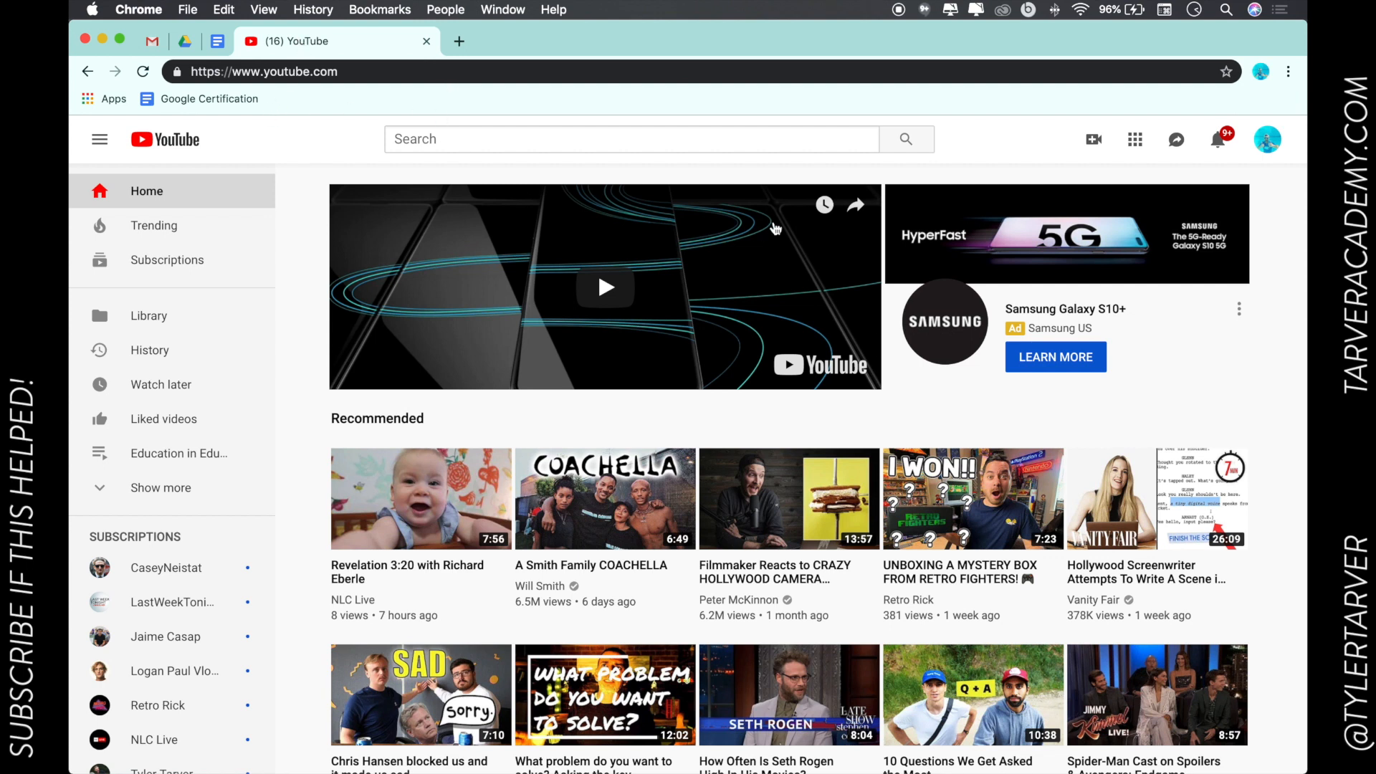
{"action": "mouse_move", "coordinate": [1227, 72]}
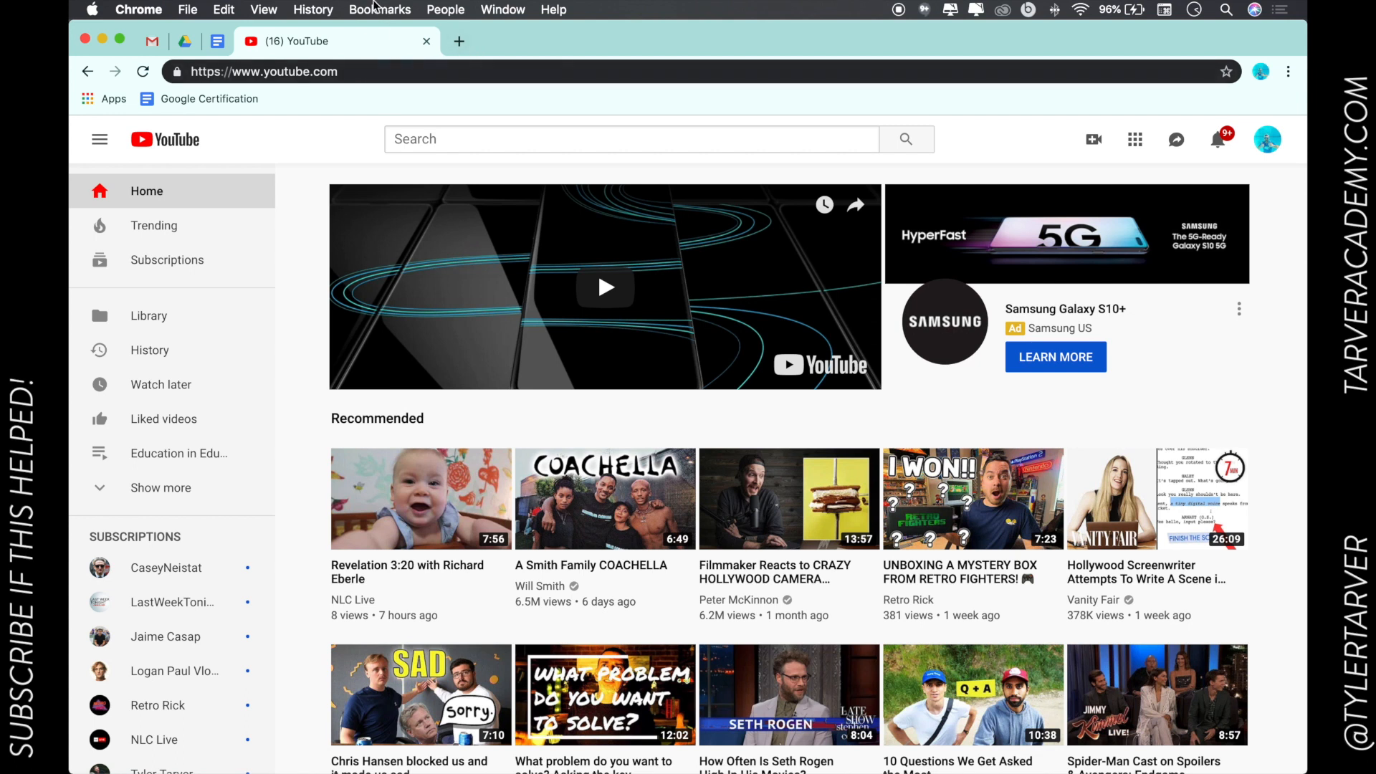
{"action": "left_click", "coordinate": [380, 9]}
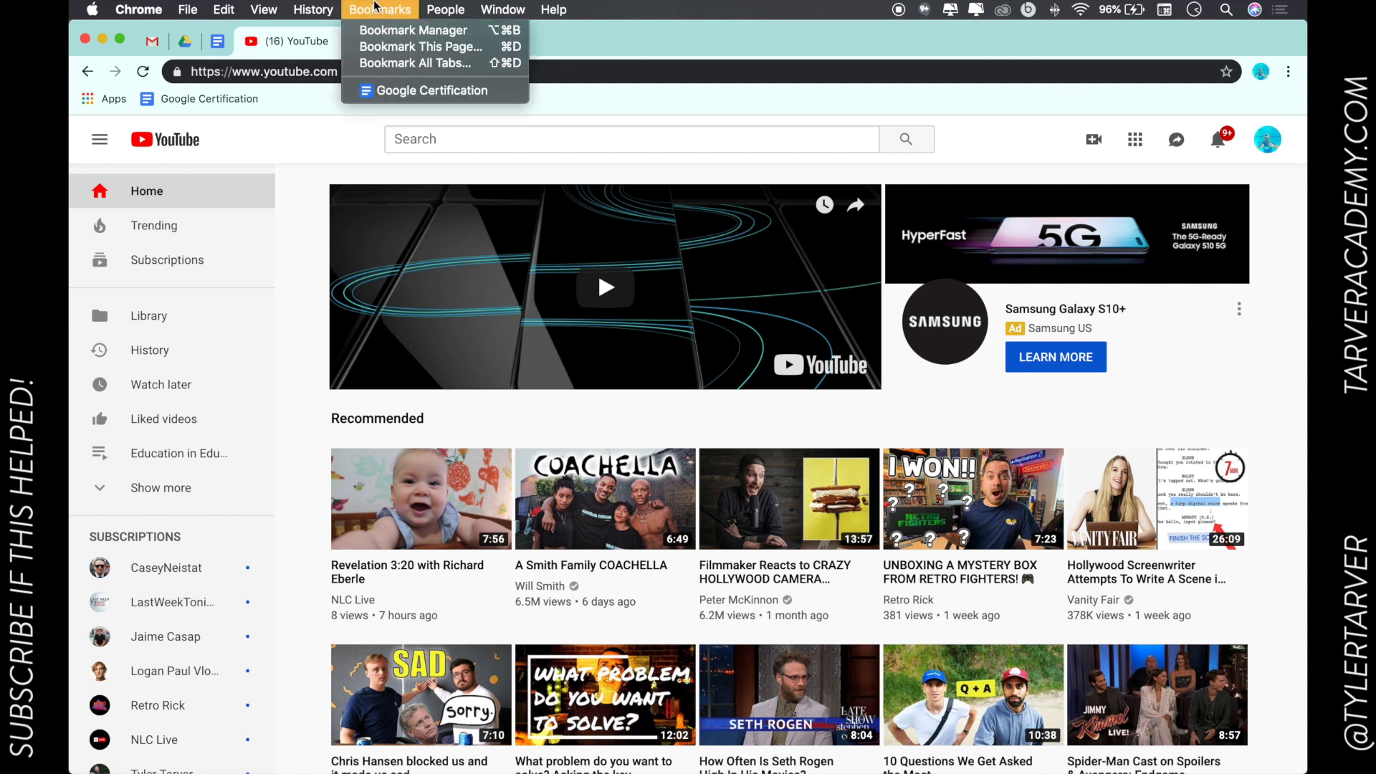
{"action": "mouse_move", "coordinate": [419, 46]}
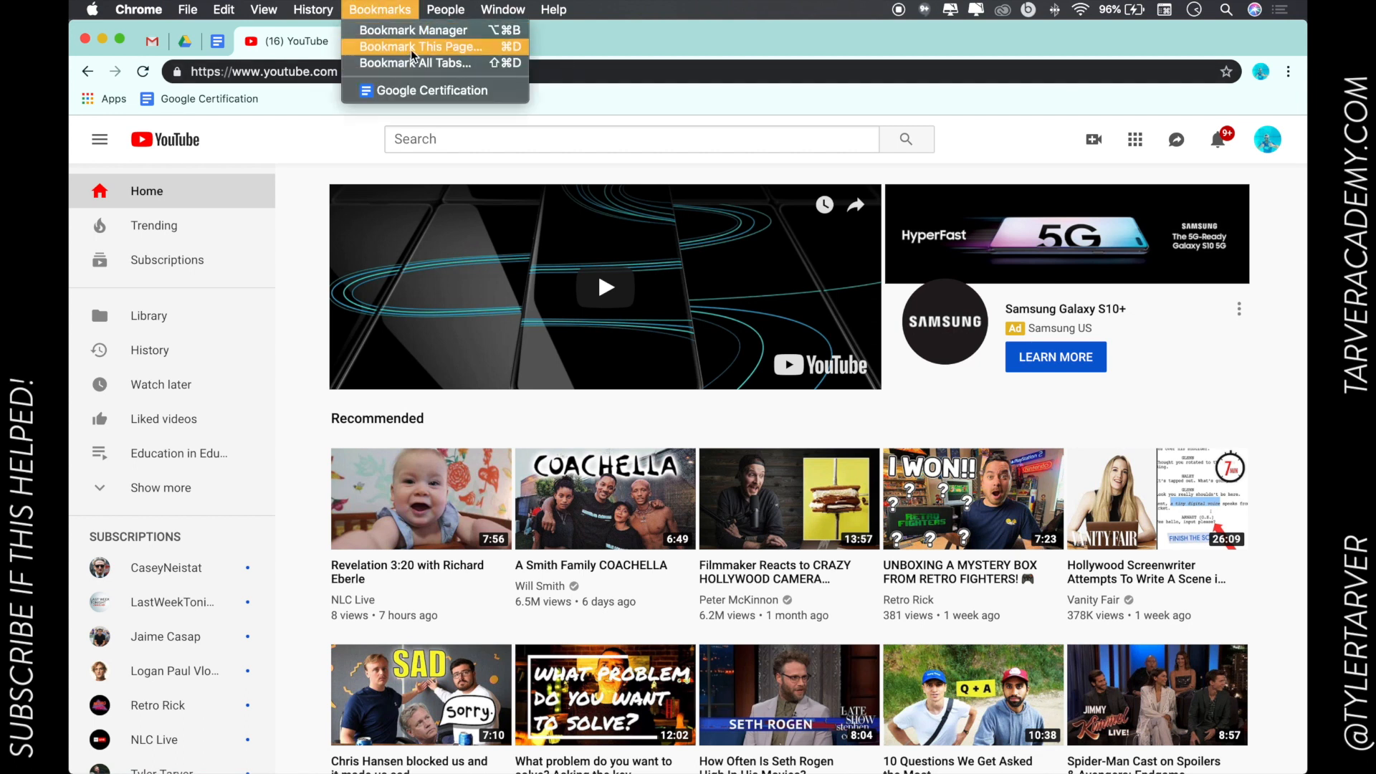
{"action": "left_click", "coordinate": [419, 47]}
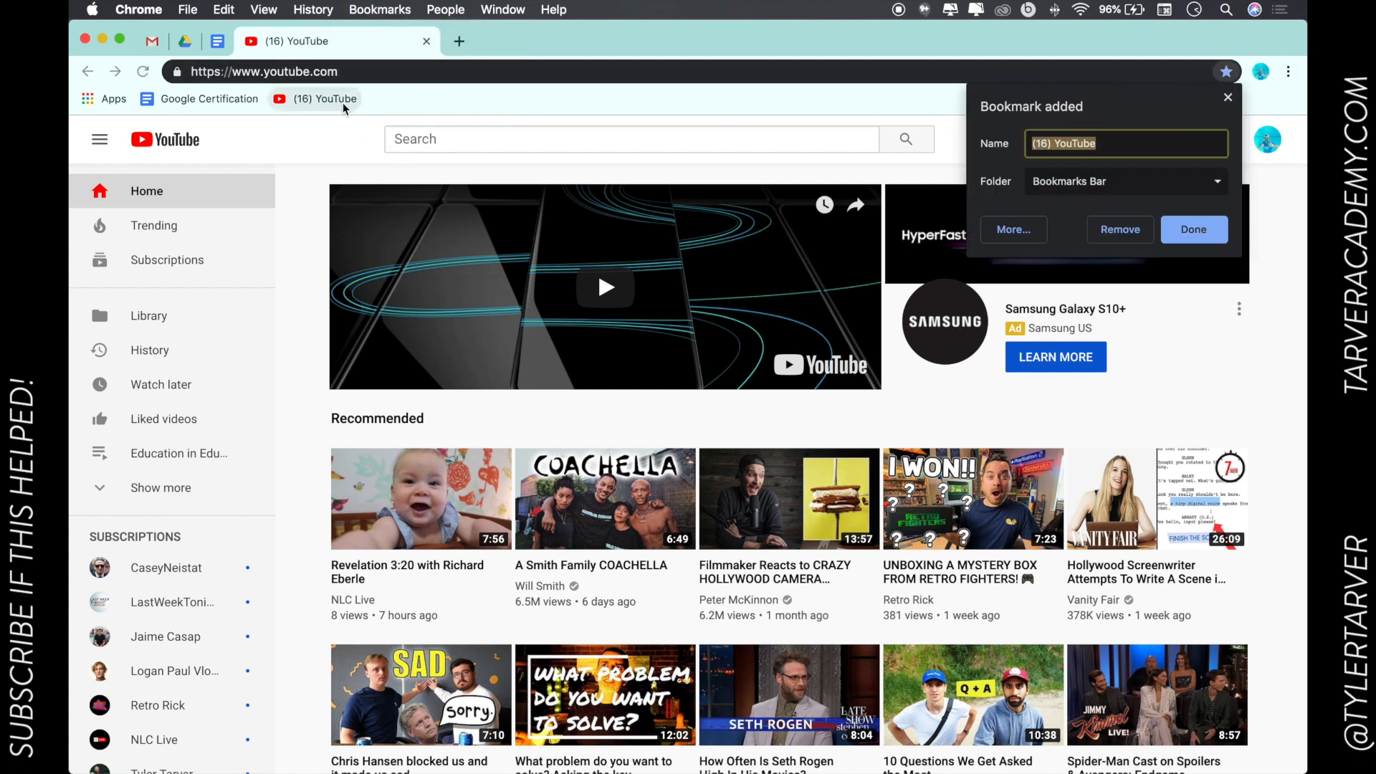
{"action": "mouse_move", "coordinate": [327, 99]}
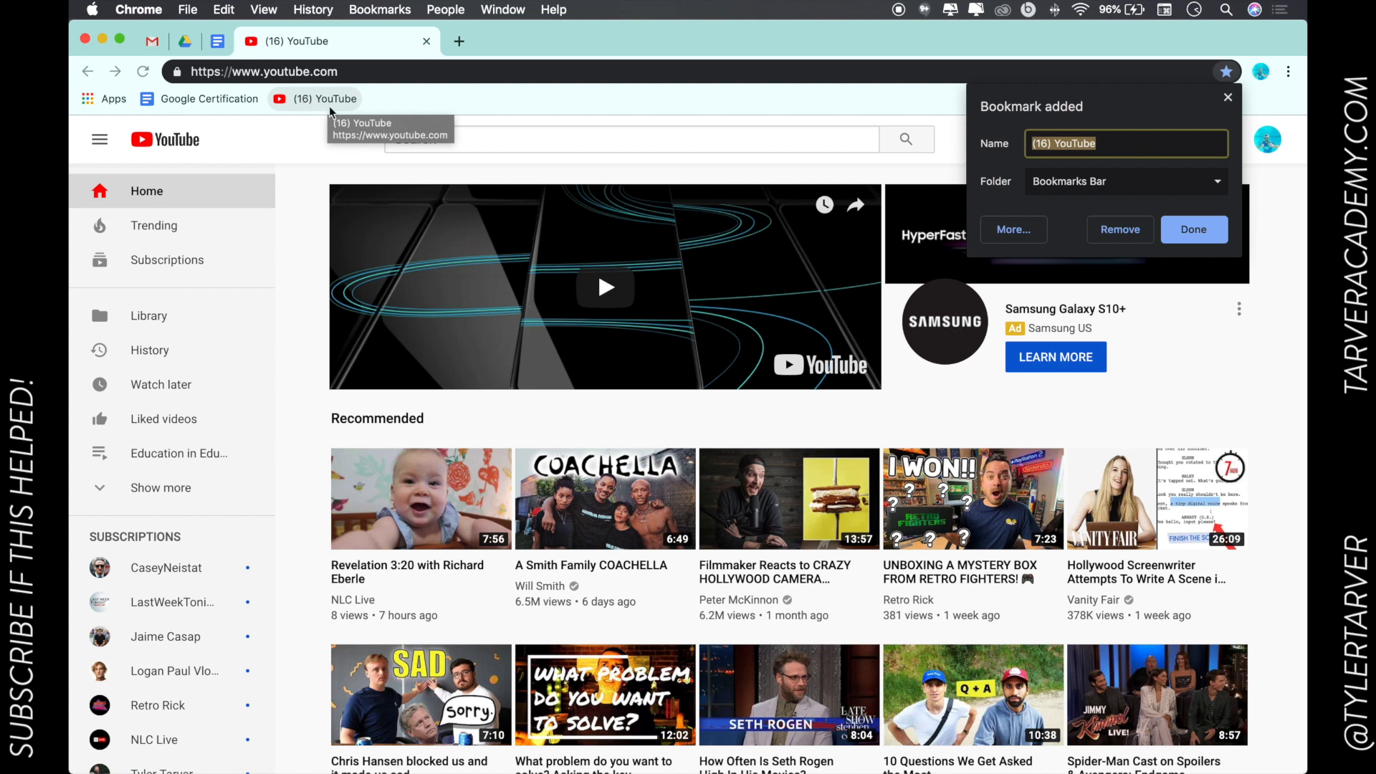
{"action": "mouse_move", "coordinate": [938, 105]}
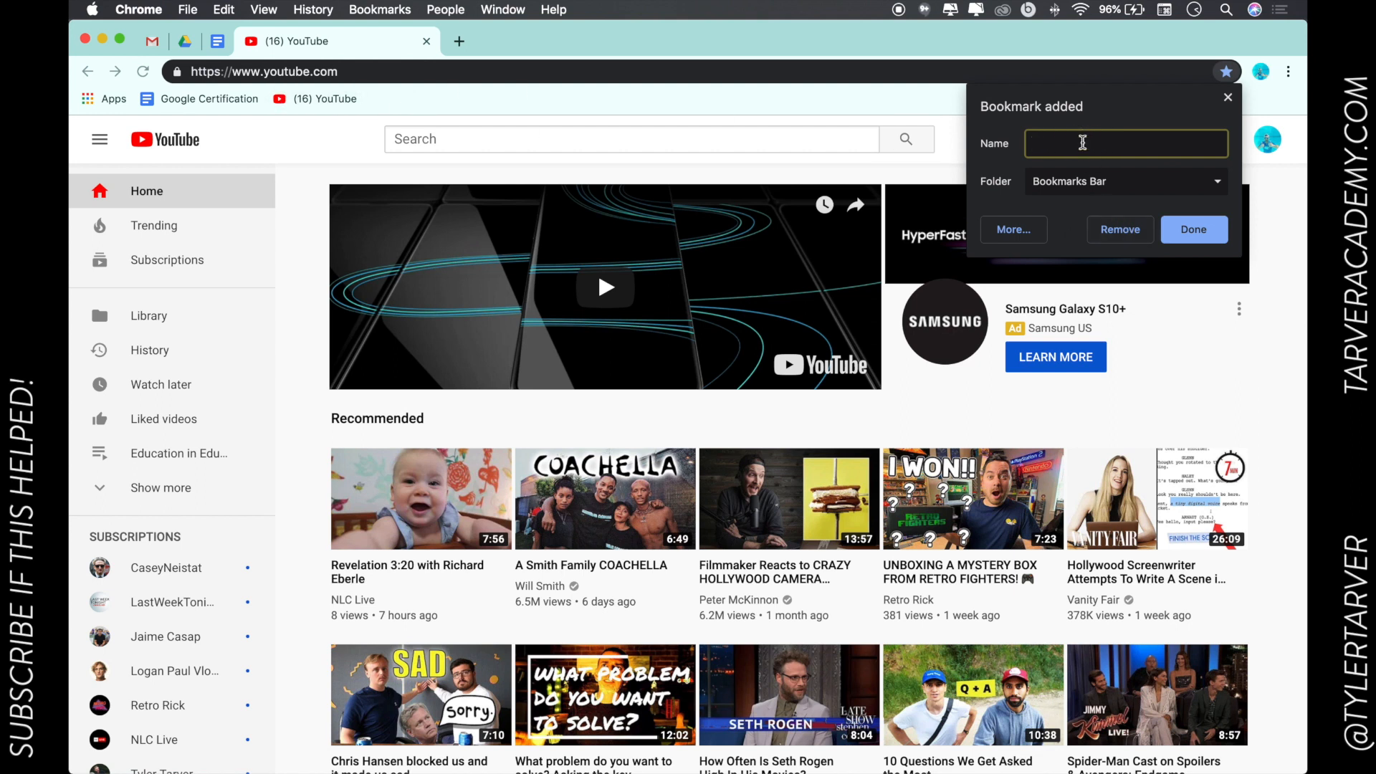
{"action": "left_click", "coordinate": [1193, 229]}
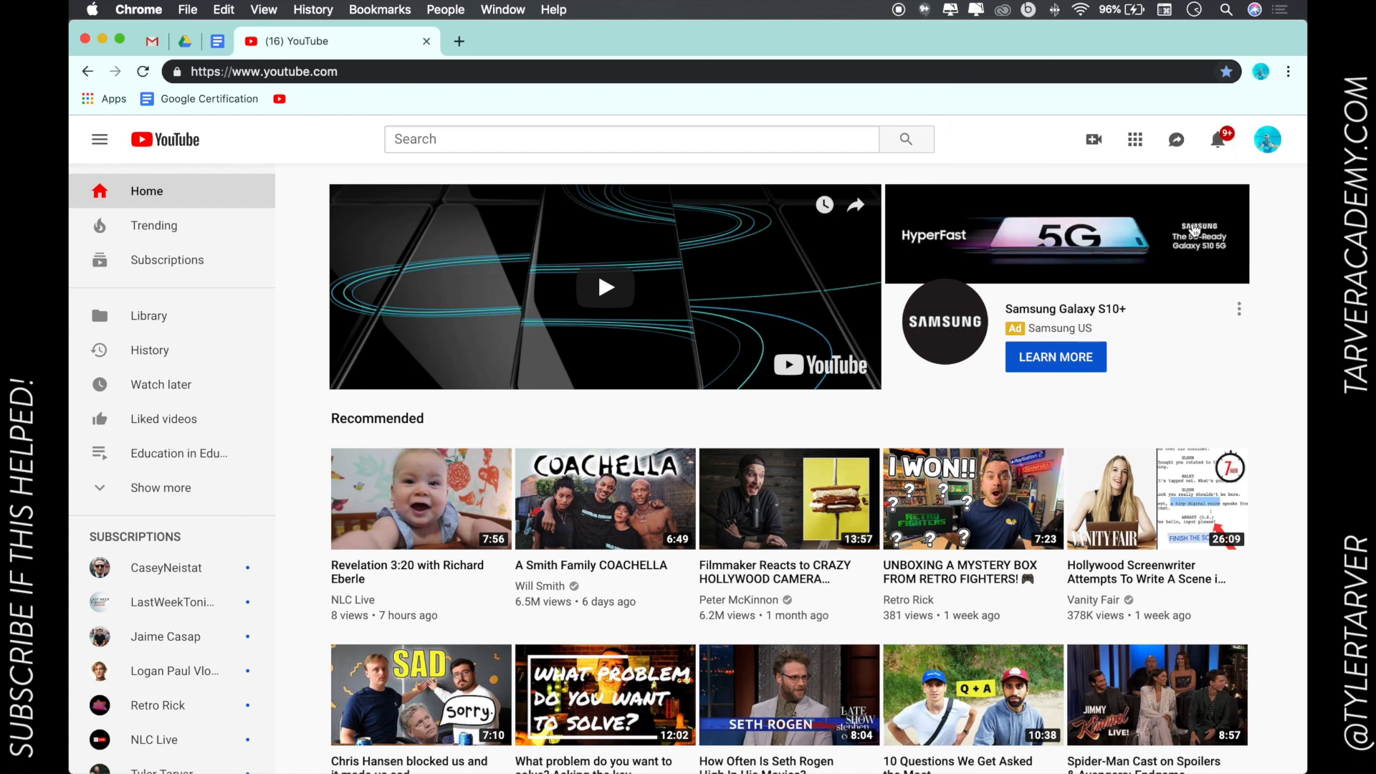
{"action": "mouse_move", "coordinate": [156, 98]}
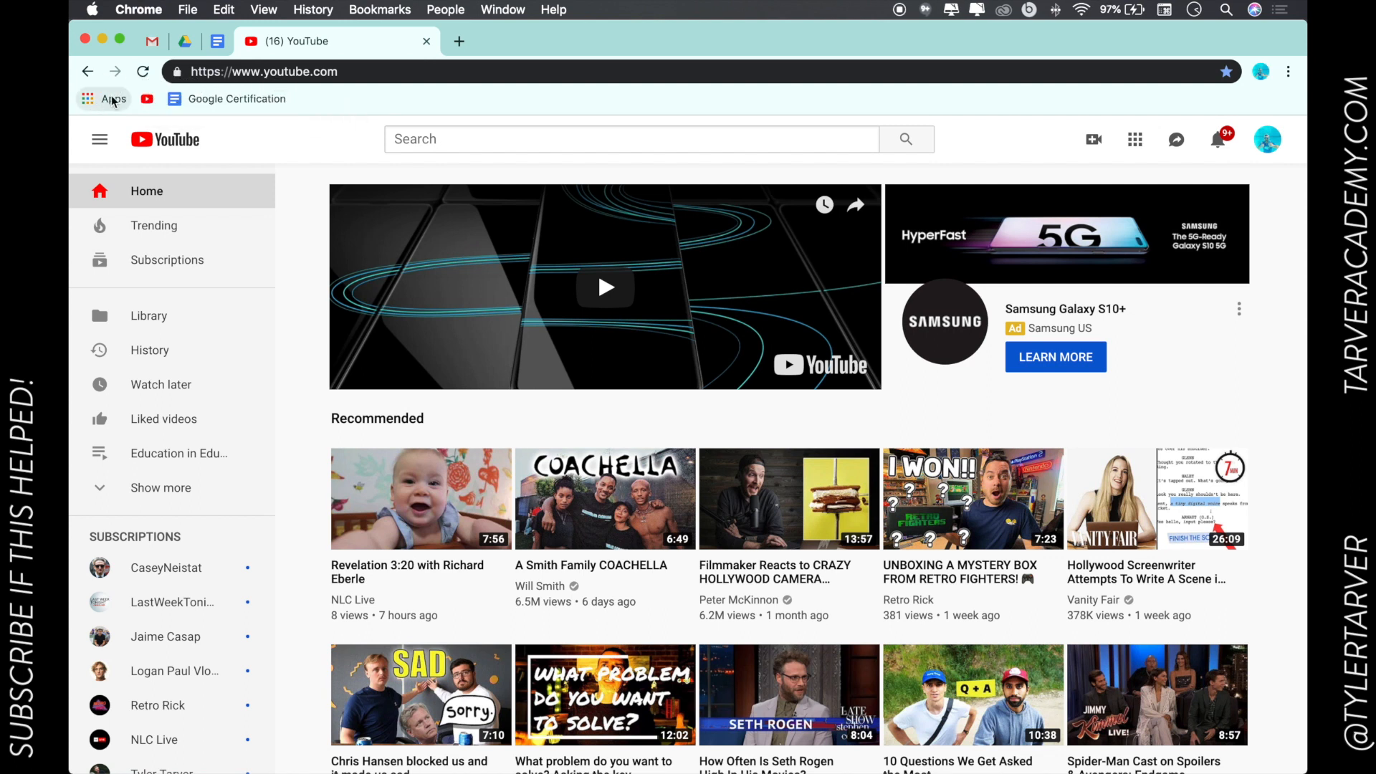
Step: Bring up the context menu for the Apps shortcut on the bookmarks bar
{"action": "right_click", "coordinate": [113, 98]}
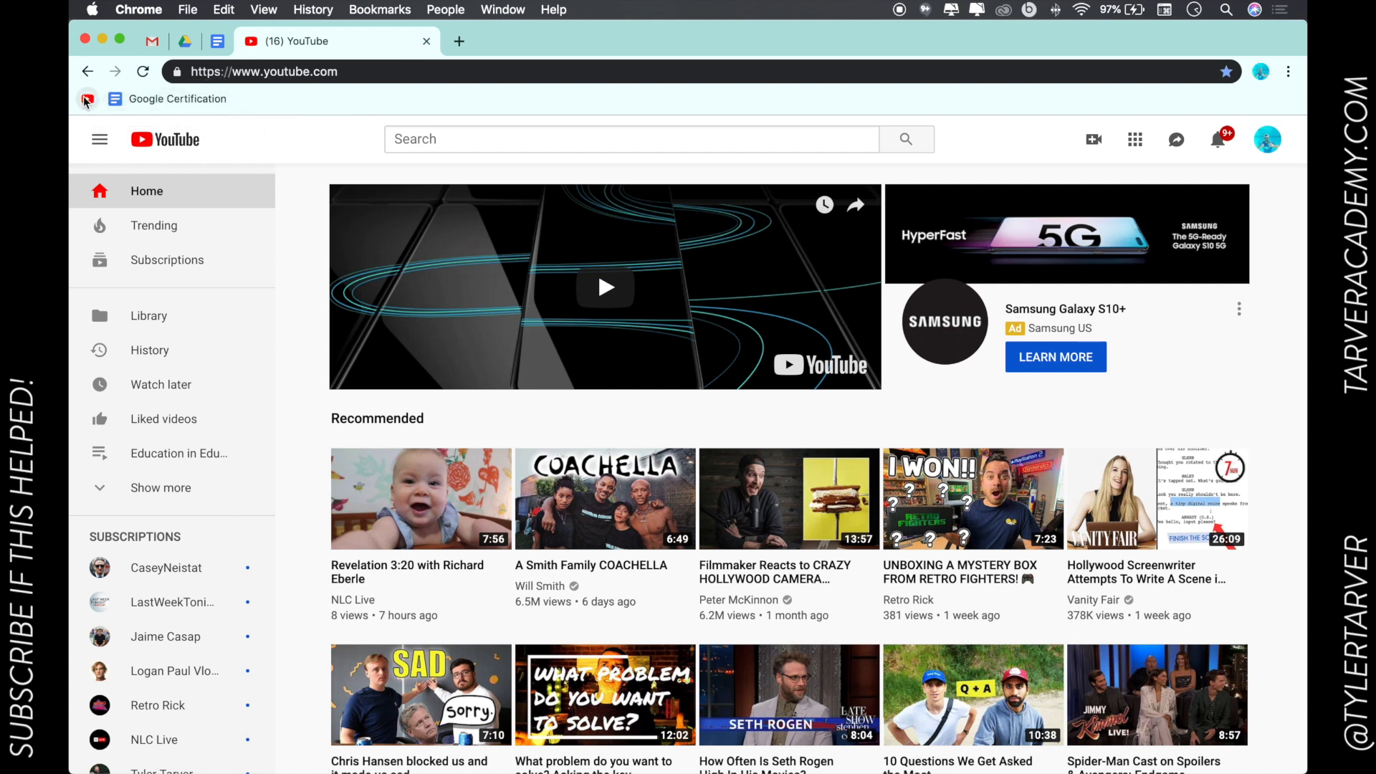
{"action": "mouse_move", "coordinate": [458, 40]}
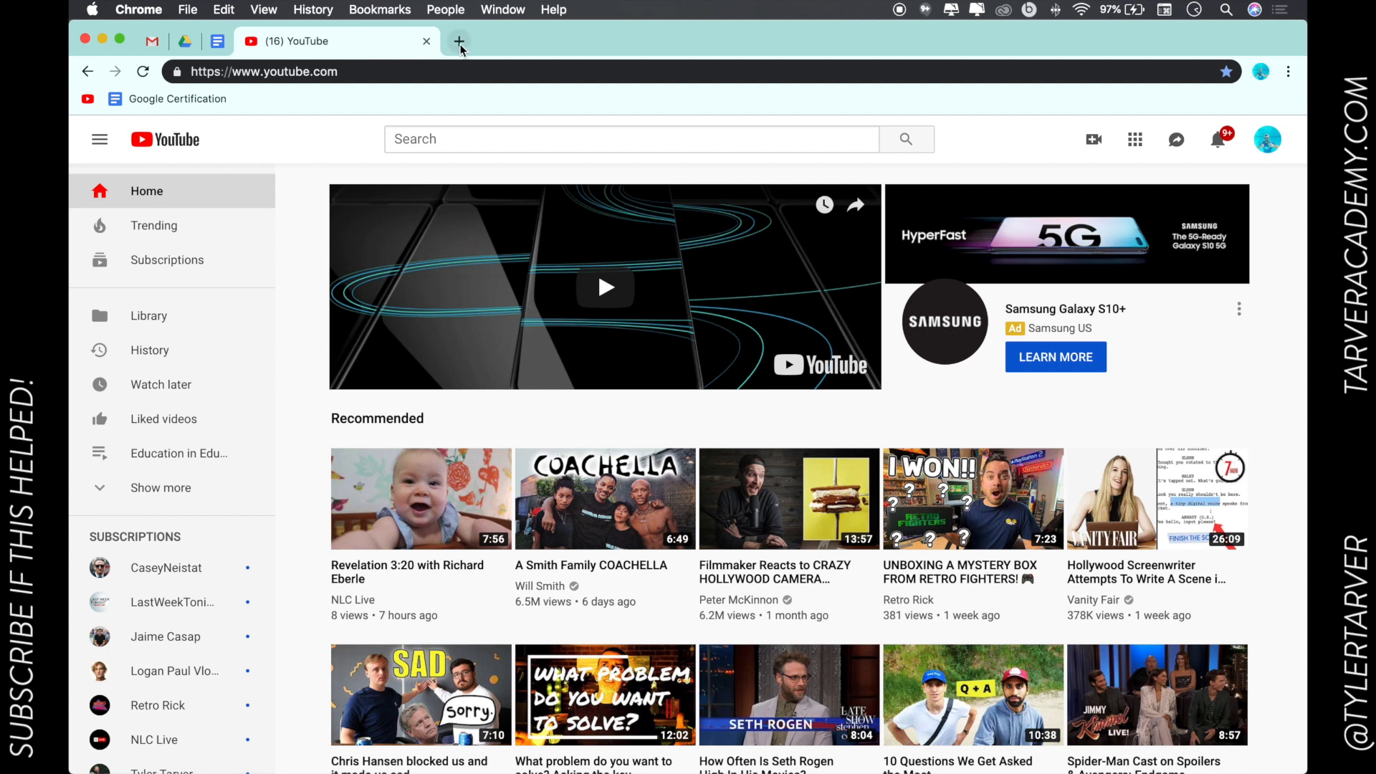
Step: Open two new tabs and launch the Google Certification document from its bookmark
{"action": "left_click", "coordinate": [458, 41]}
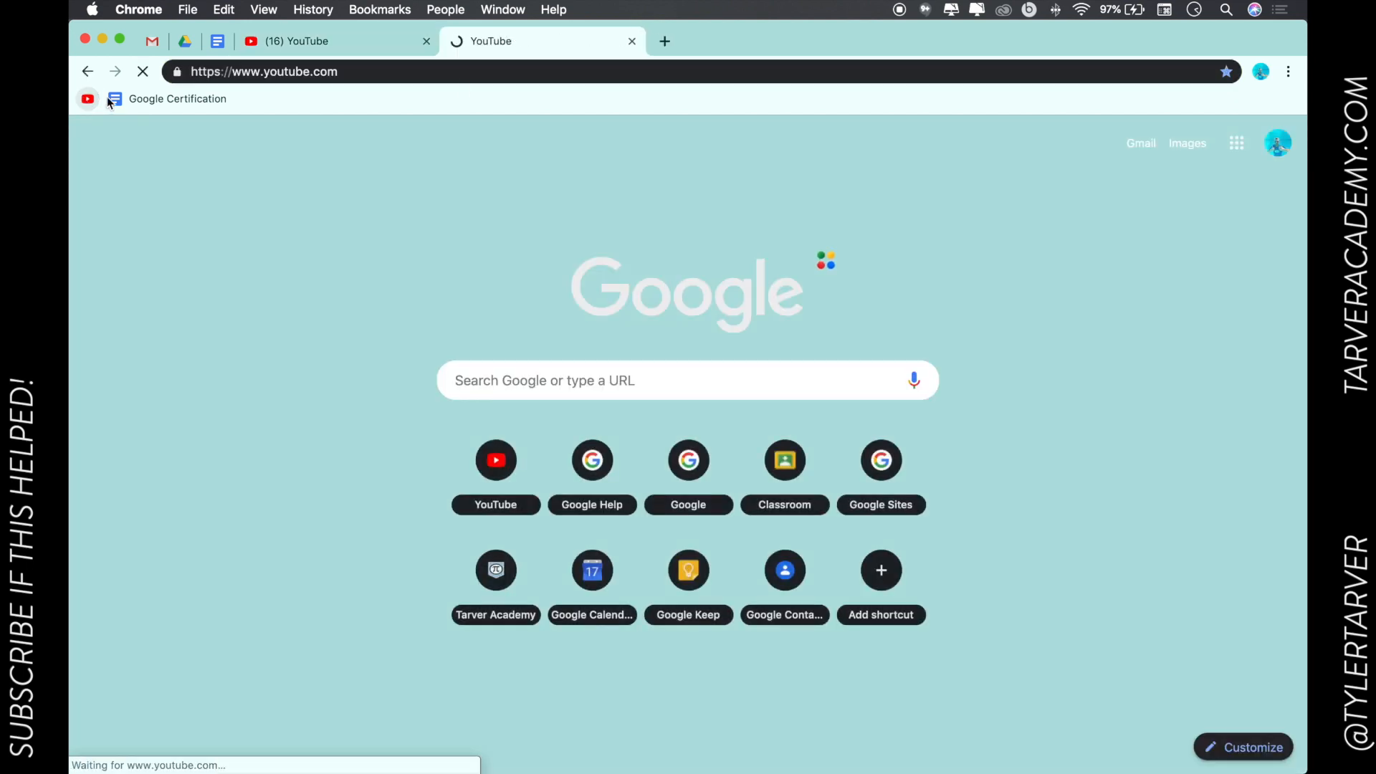
{"action": "left_click", "coordinate": [664, 40]}
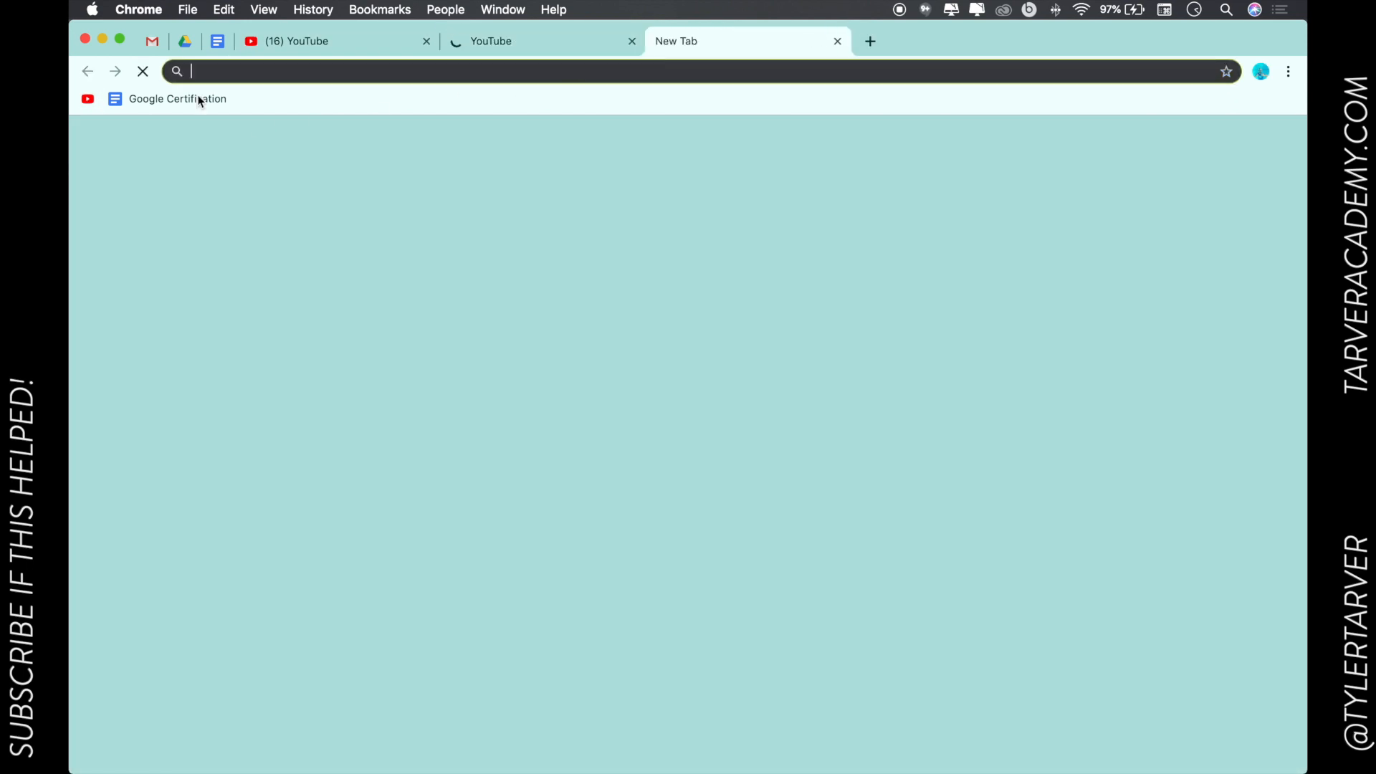
{"action": "left_click", "coordinate": [176, 98]}
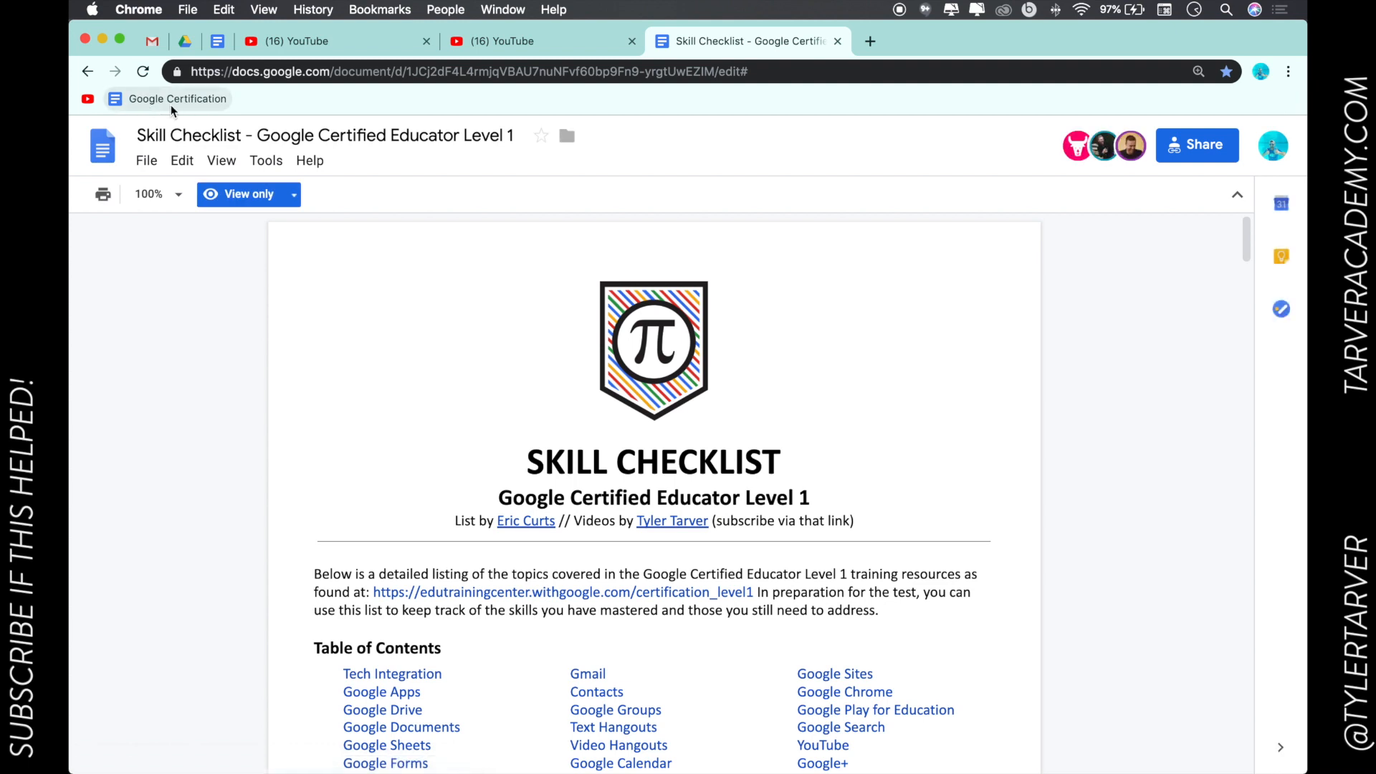
{"action": "mouse_move", "coordinate": [177, 98]}
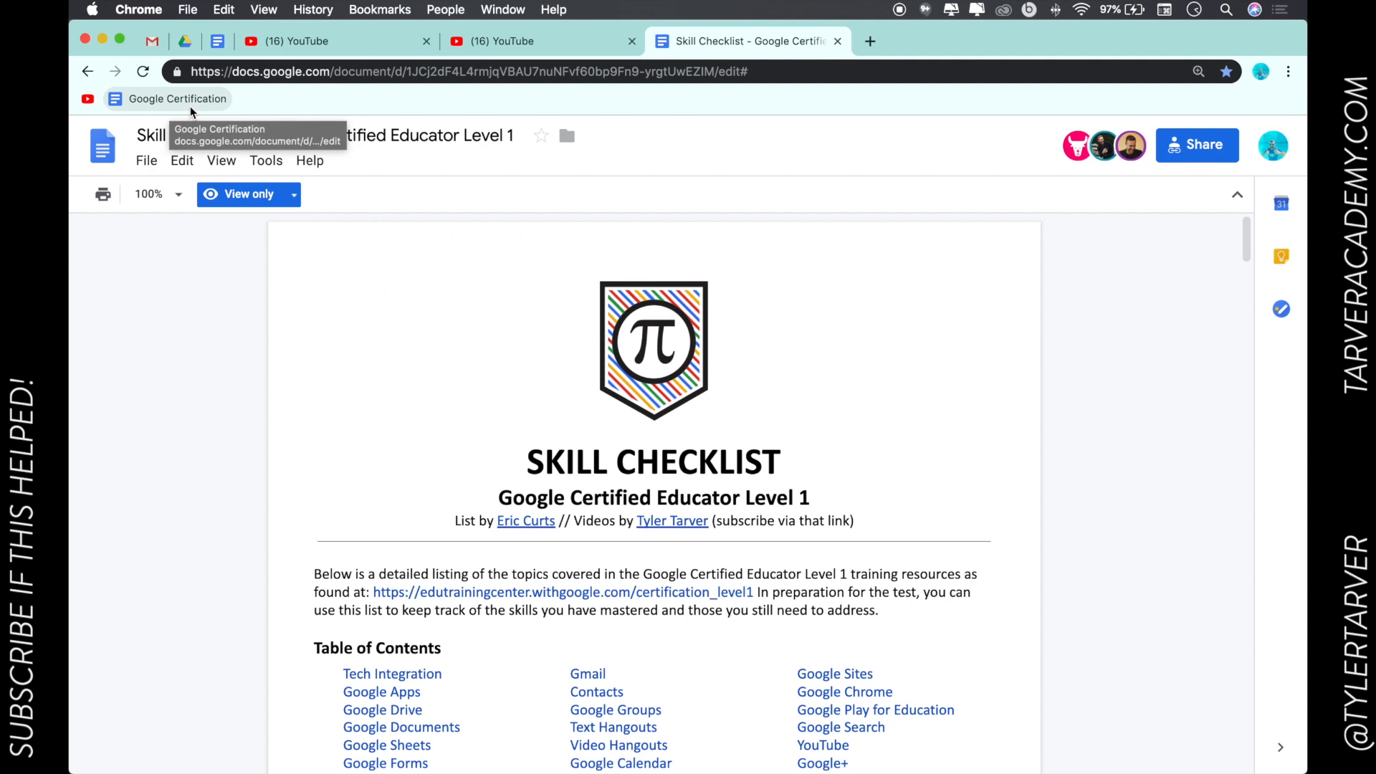
{"action": "mouse_move", "coordinate": [986, 108]}
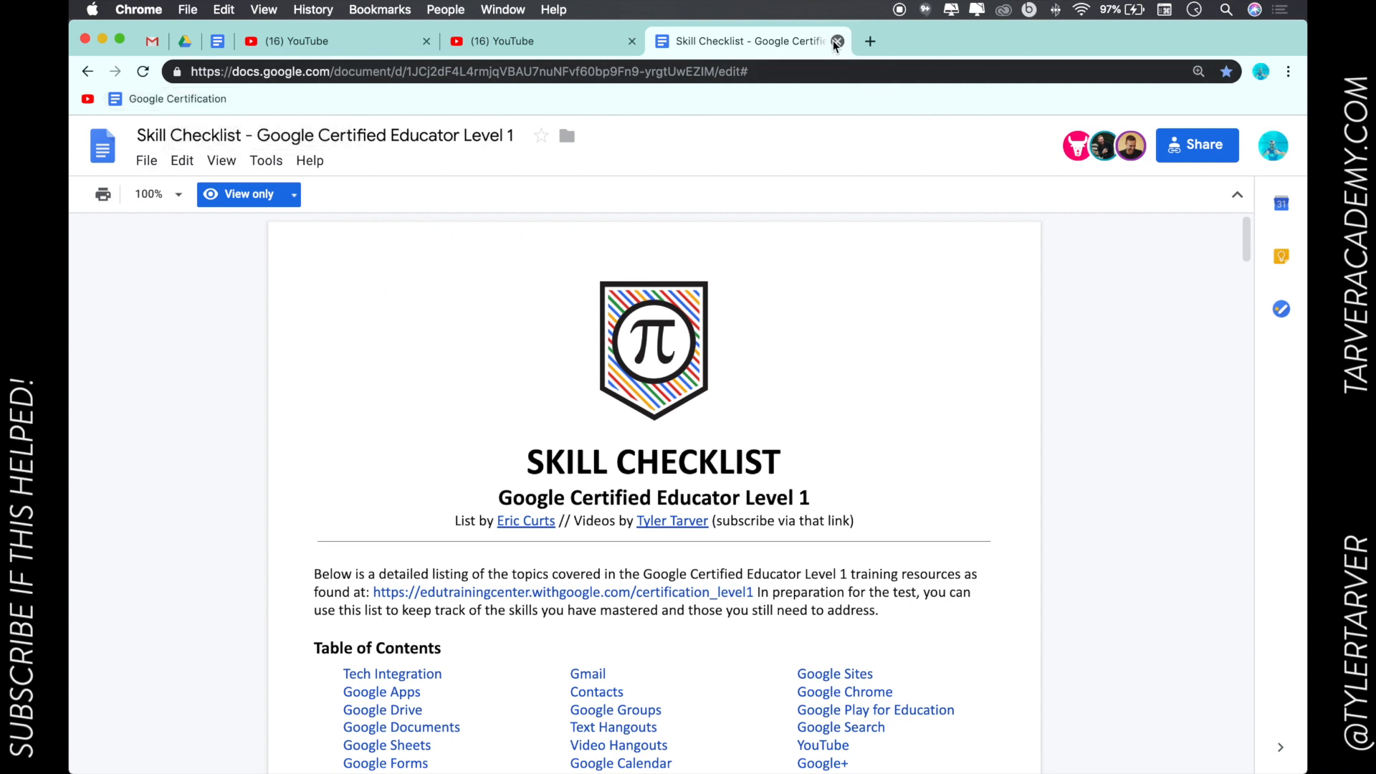
Step: Close the Skill Checklist tab and collapse YouTube's side menu
{"action": "left_click", "coordinate": [836, 42]}
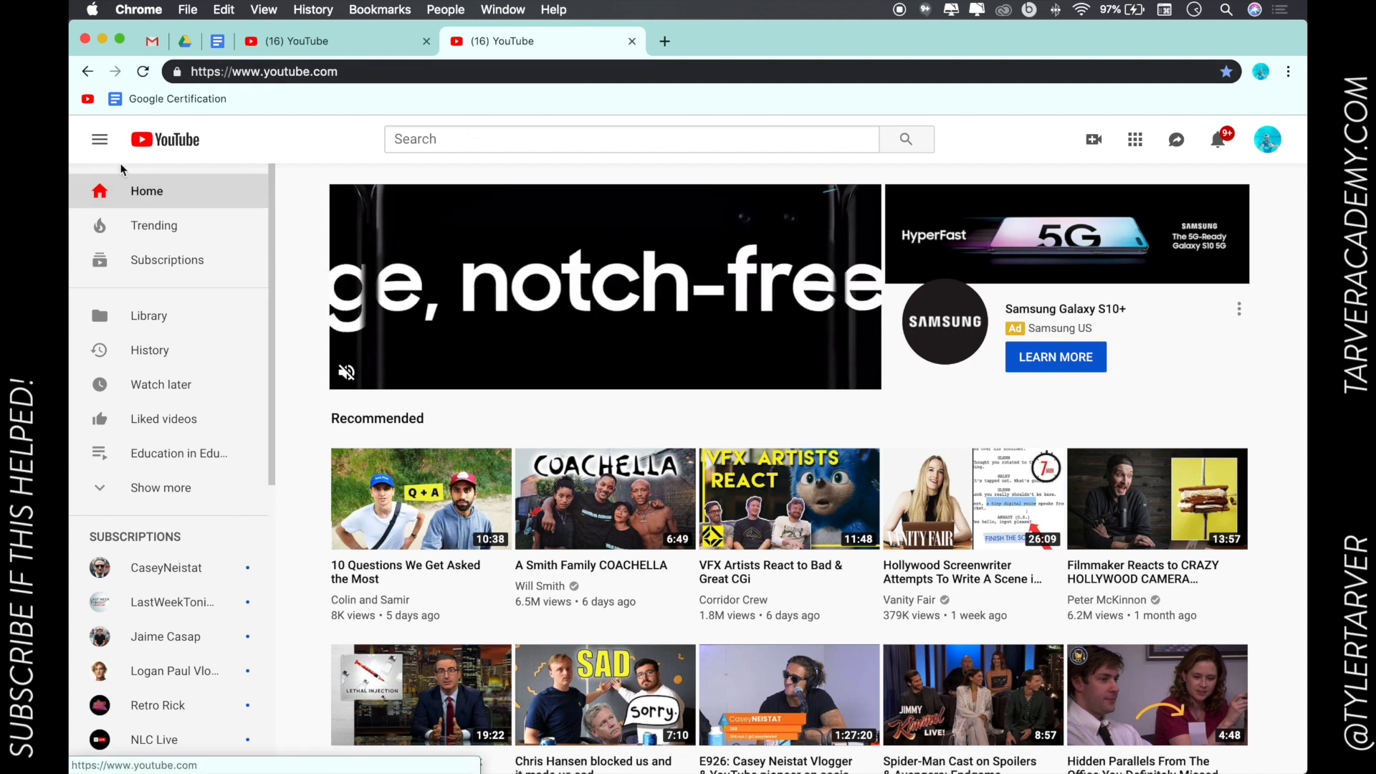
{"action": "left_click", "coordinate": [99, 138]}
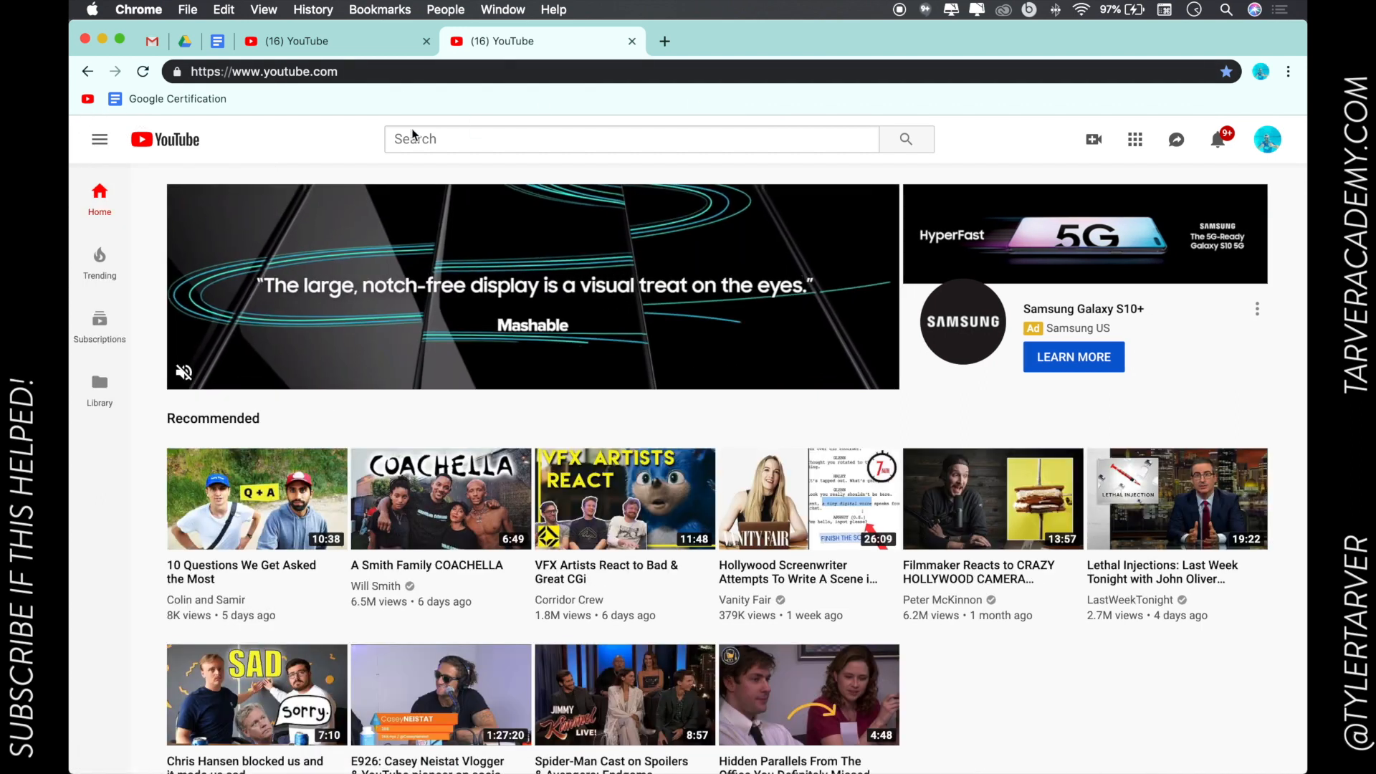
{"action": "left_click", "coordinate": [379, 9]}
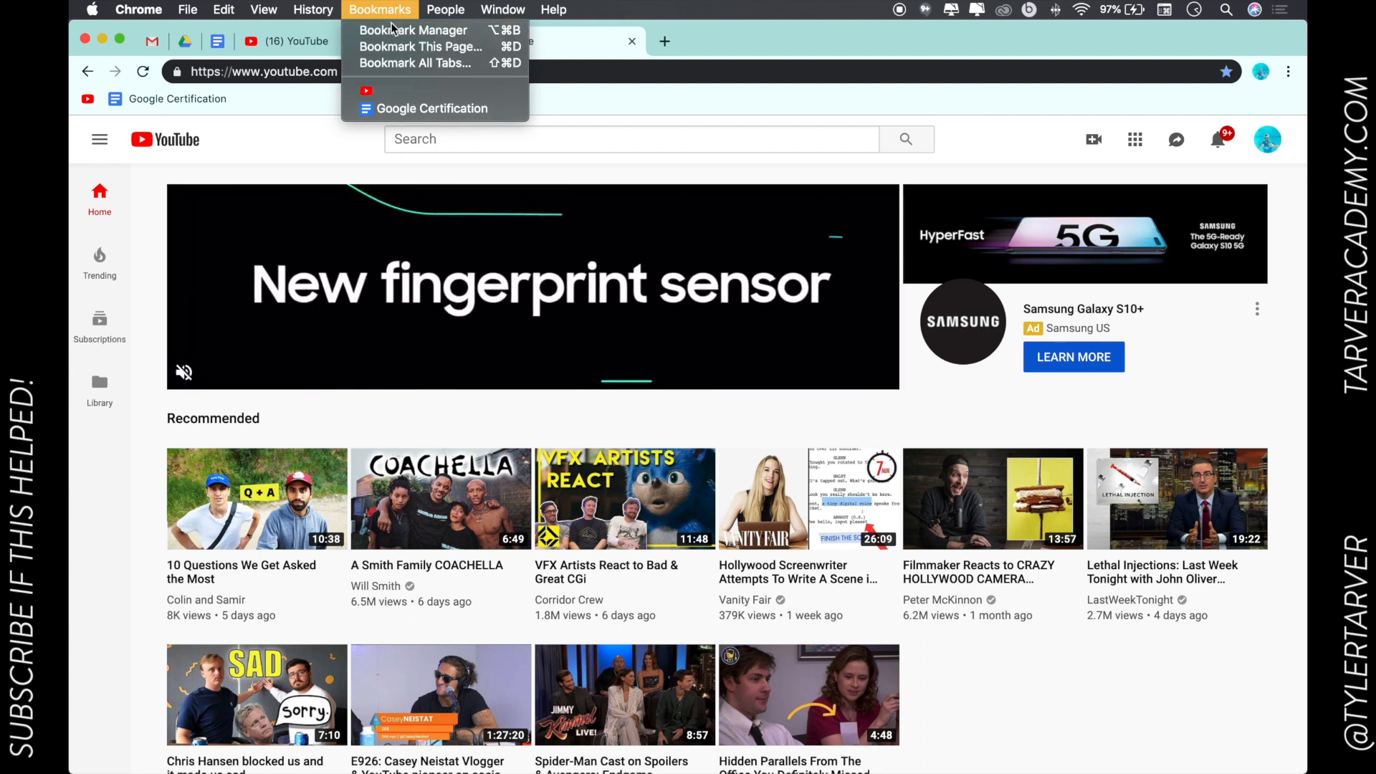
Step: Delete the YouTube icon bookmark in Bookmark Manager, then browse Other Bookmarks and Bookmarks Bar
{"action": "left_click", "coordinate": [415, 30]}
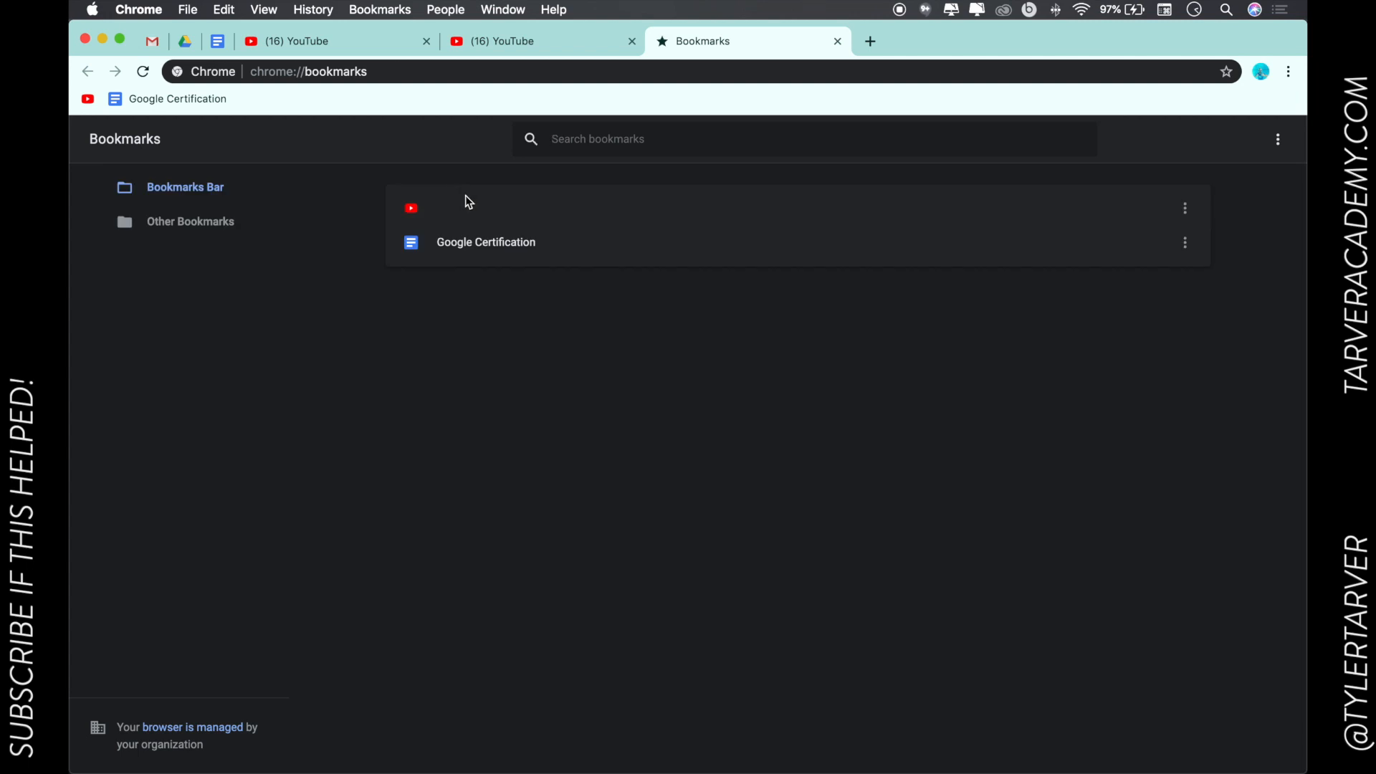
{"action": "left_click", "coordinate": [1184, 207]}
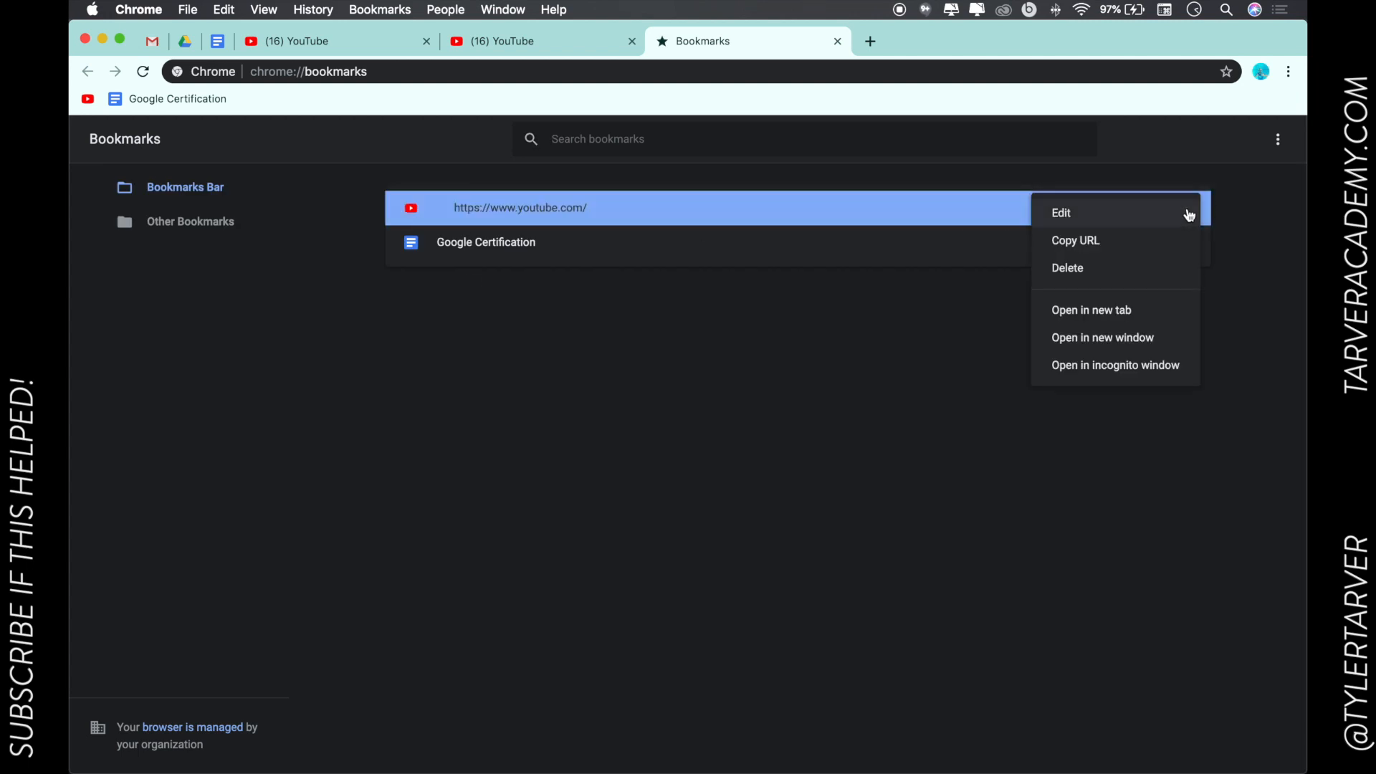
{"action": "mouse_move", "coordinate": [1115, 365]}
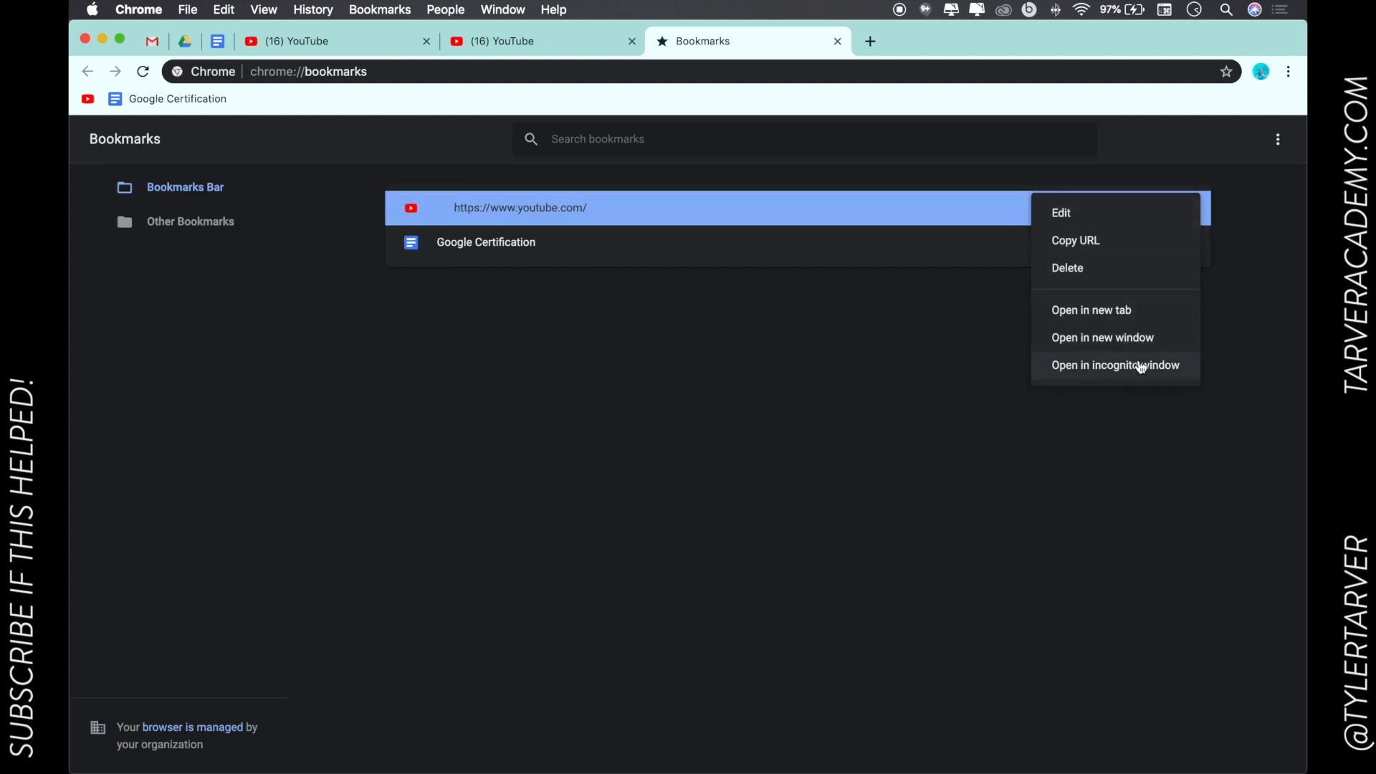
{"action": "left_click", "coordinate": [1067, 267]}
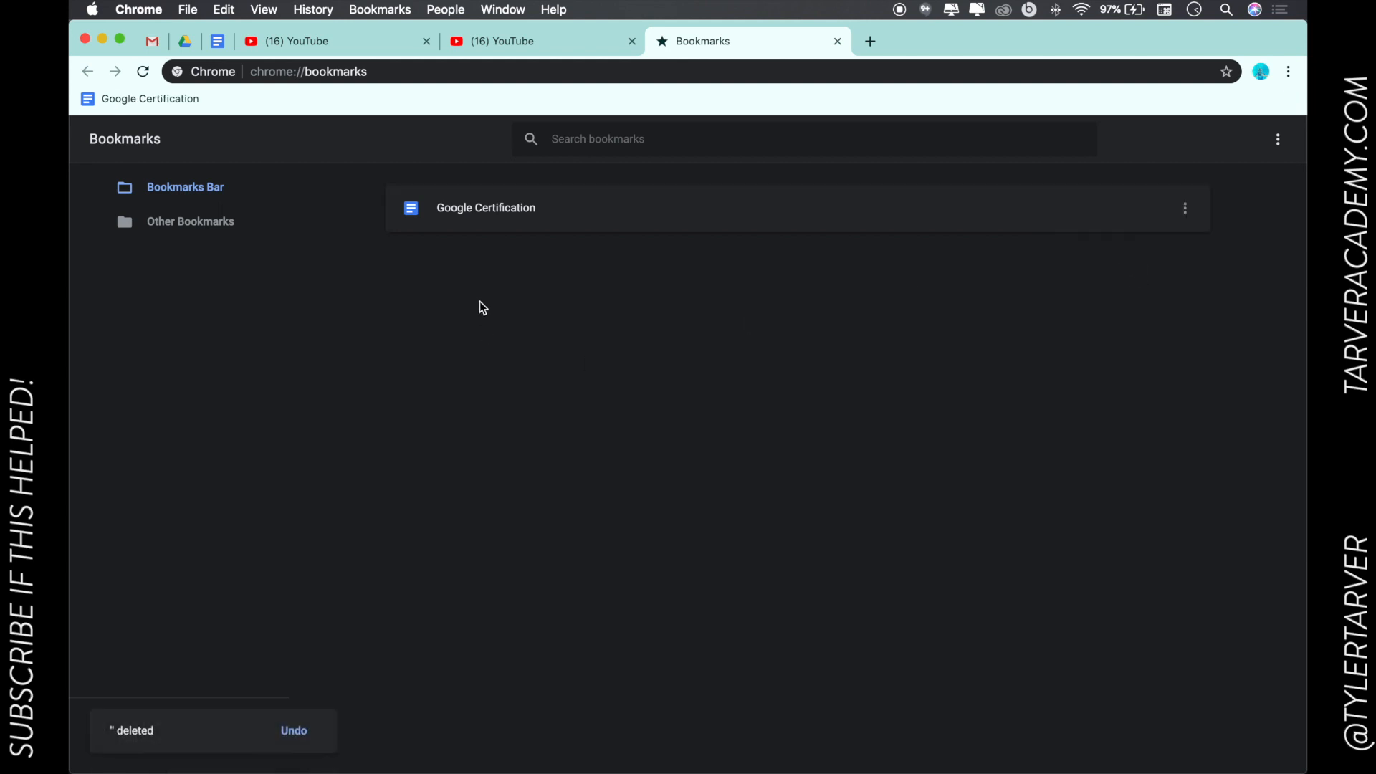
{"action": "mouse_move", "coordinate": [234, 175]}
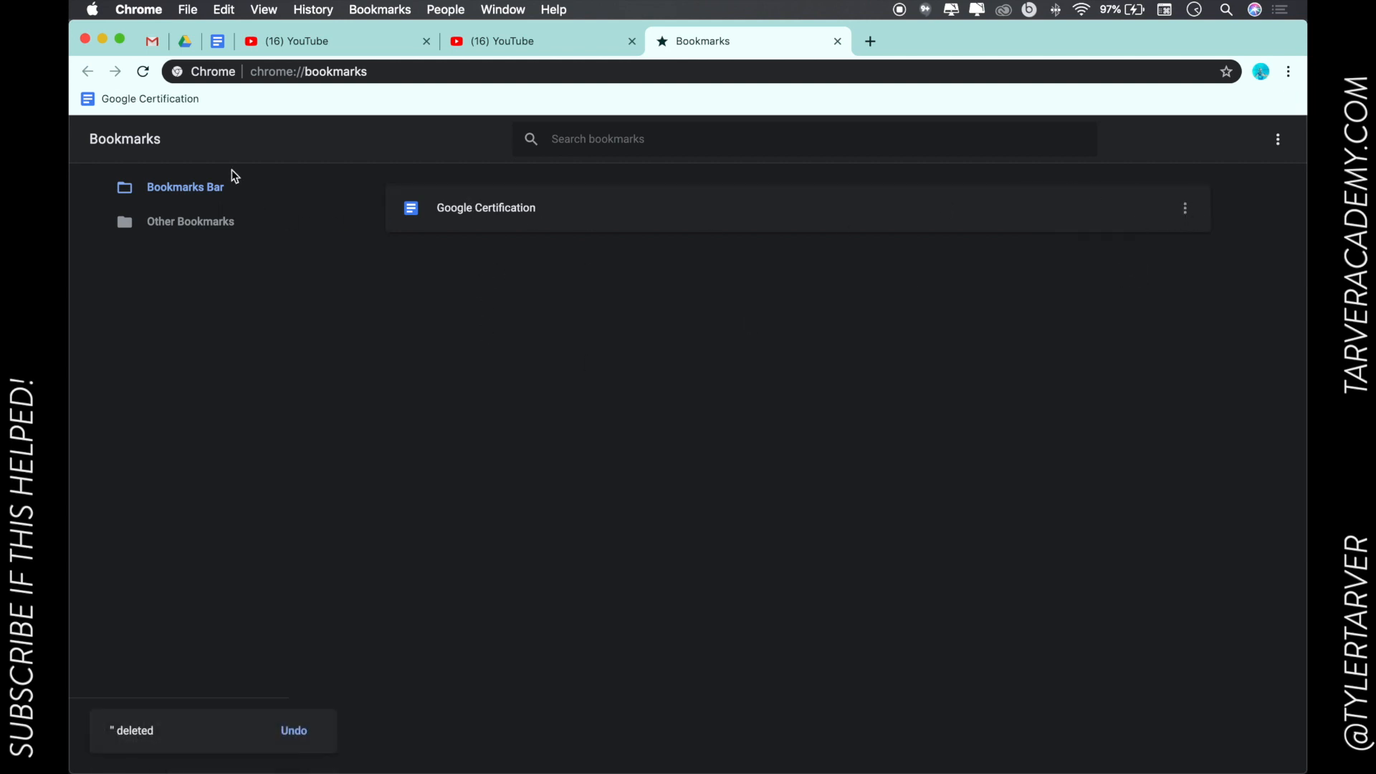
{"action": "left_click", "coordinate": [189, 221]}
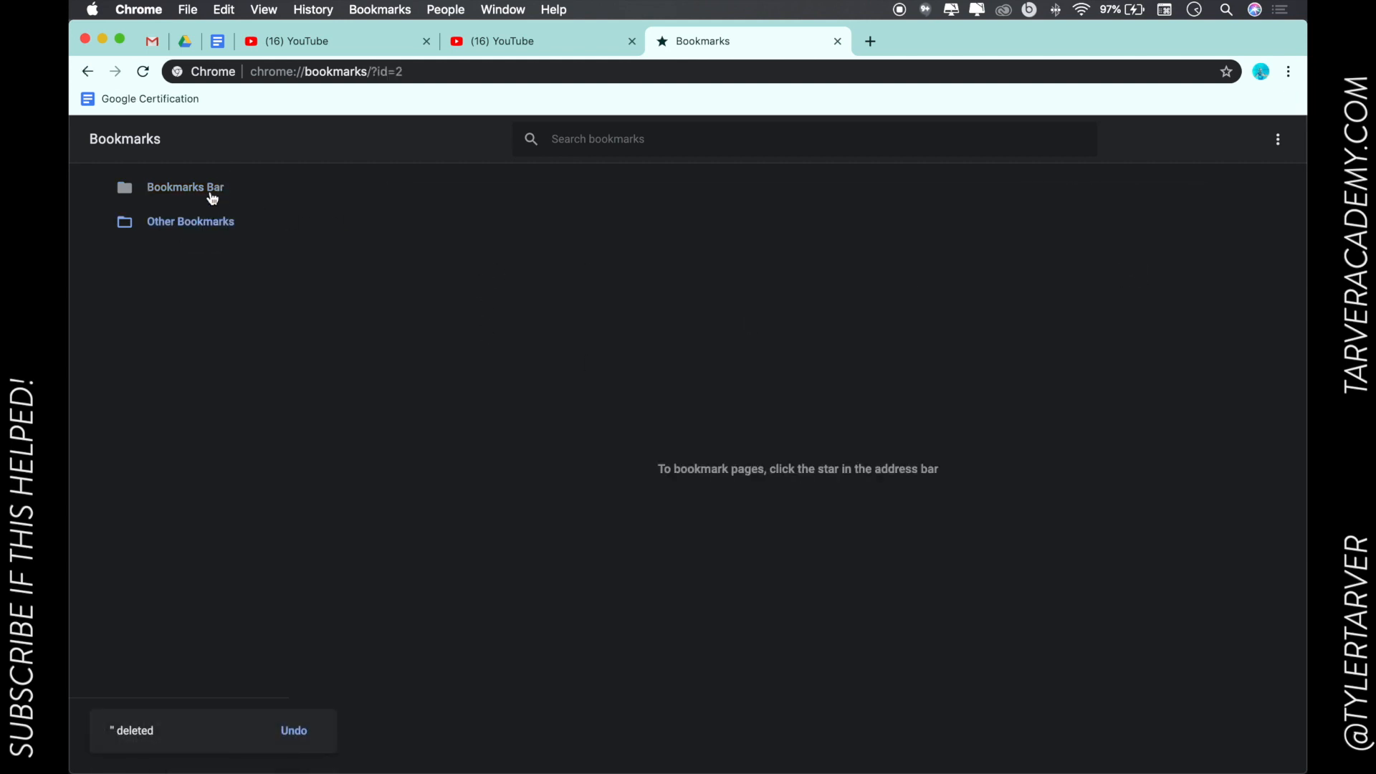
{"action": "left_click", "coordinate": [185, 187]}
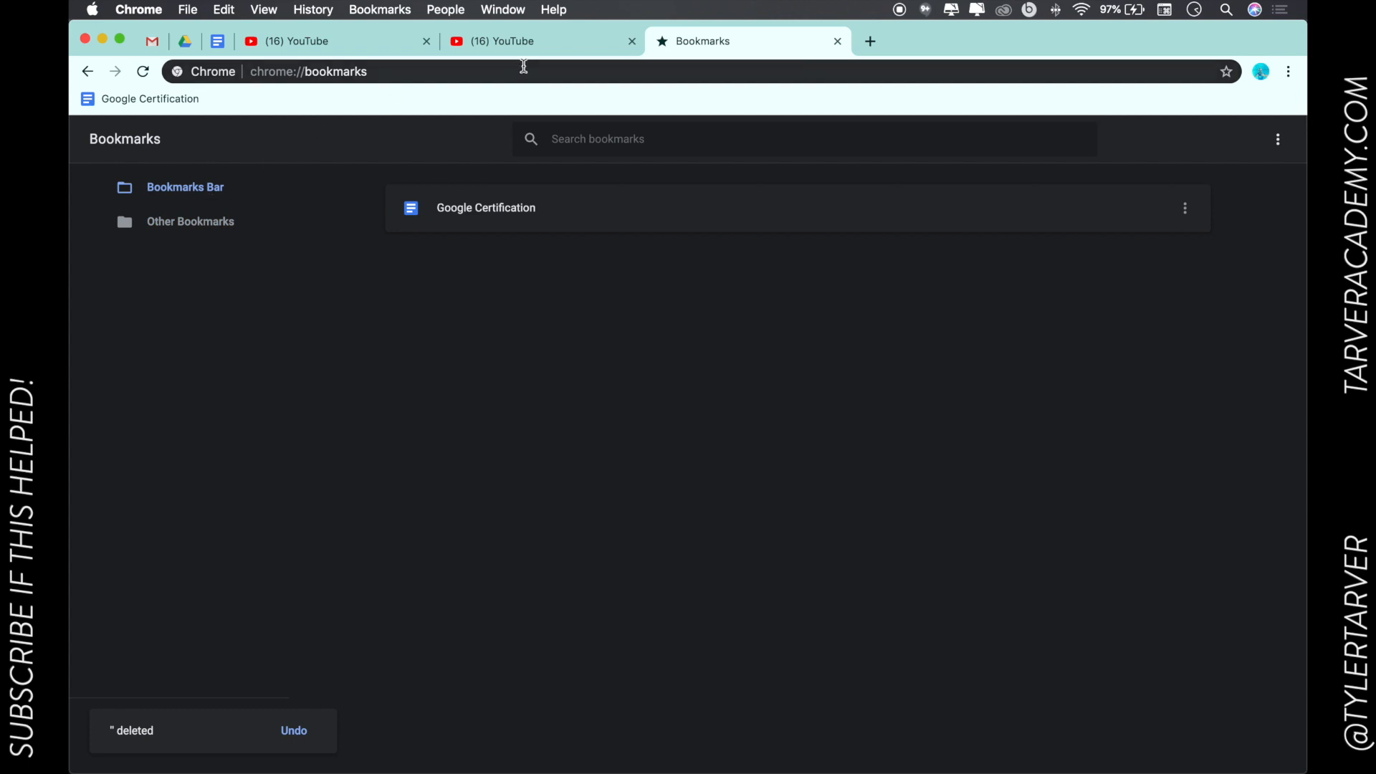
{"action": "mouse_move", "coordinate": [516, 65]}
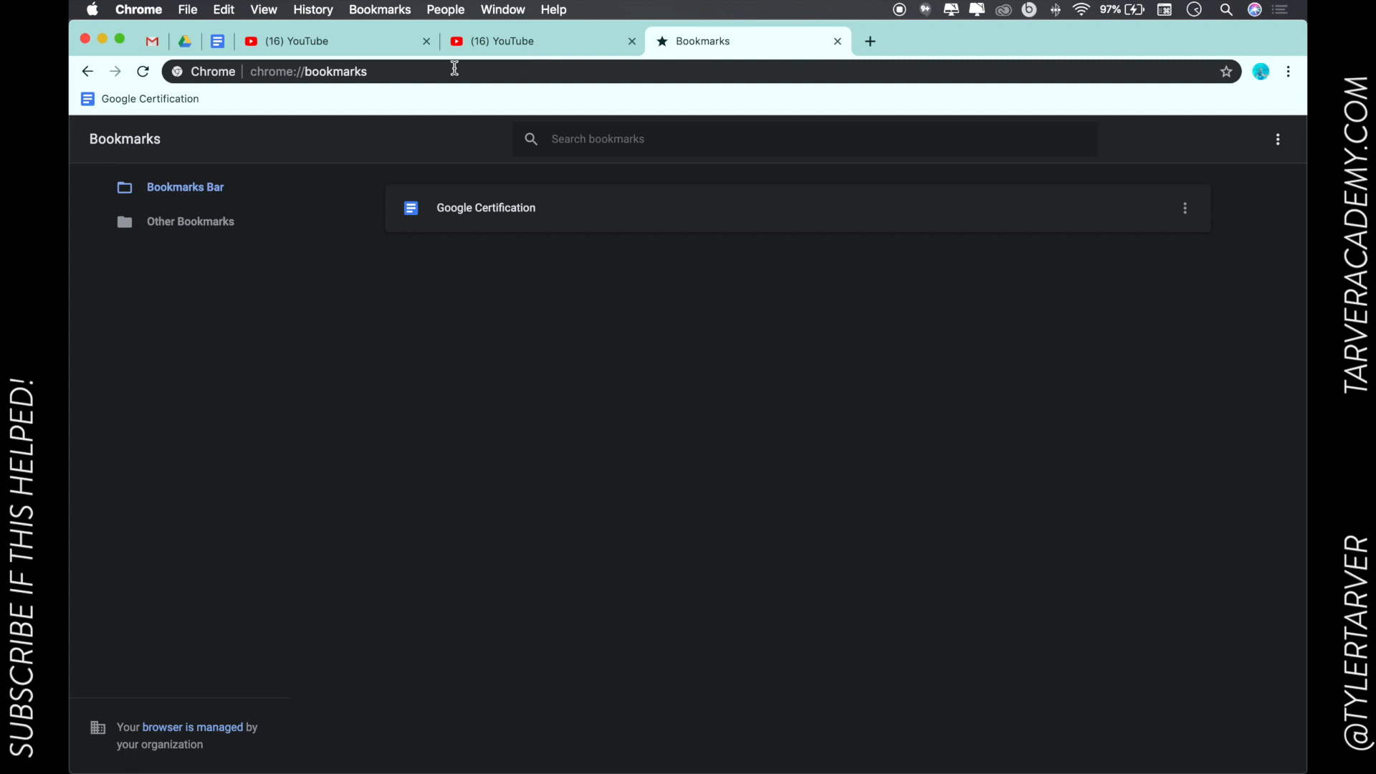
{"action": "mouse_move", "coordinate": [484, 74]}
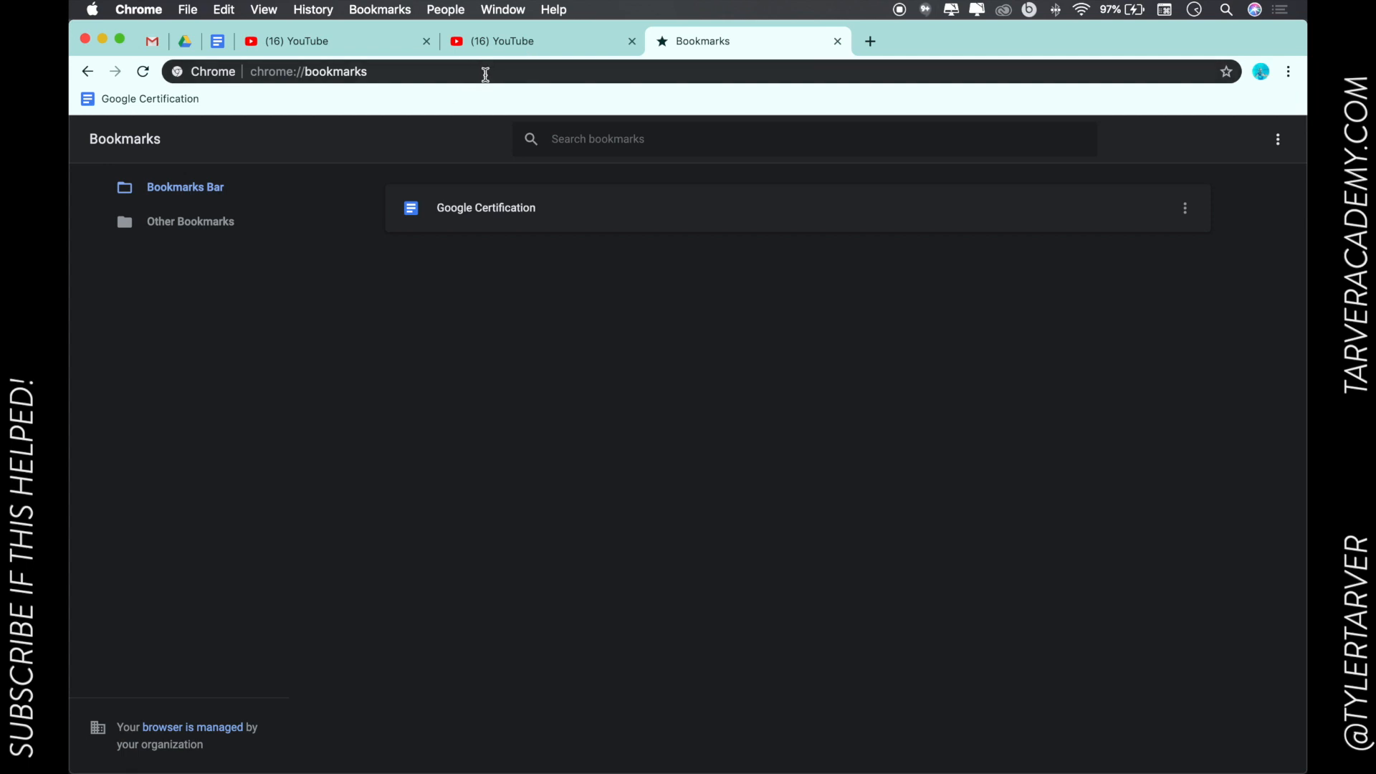
{"action": "mouse_move", "coordinate": [516, 42]}
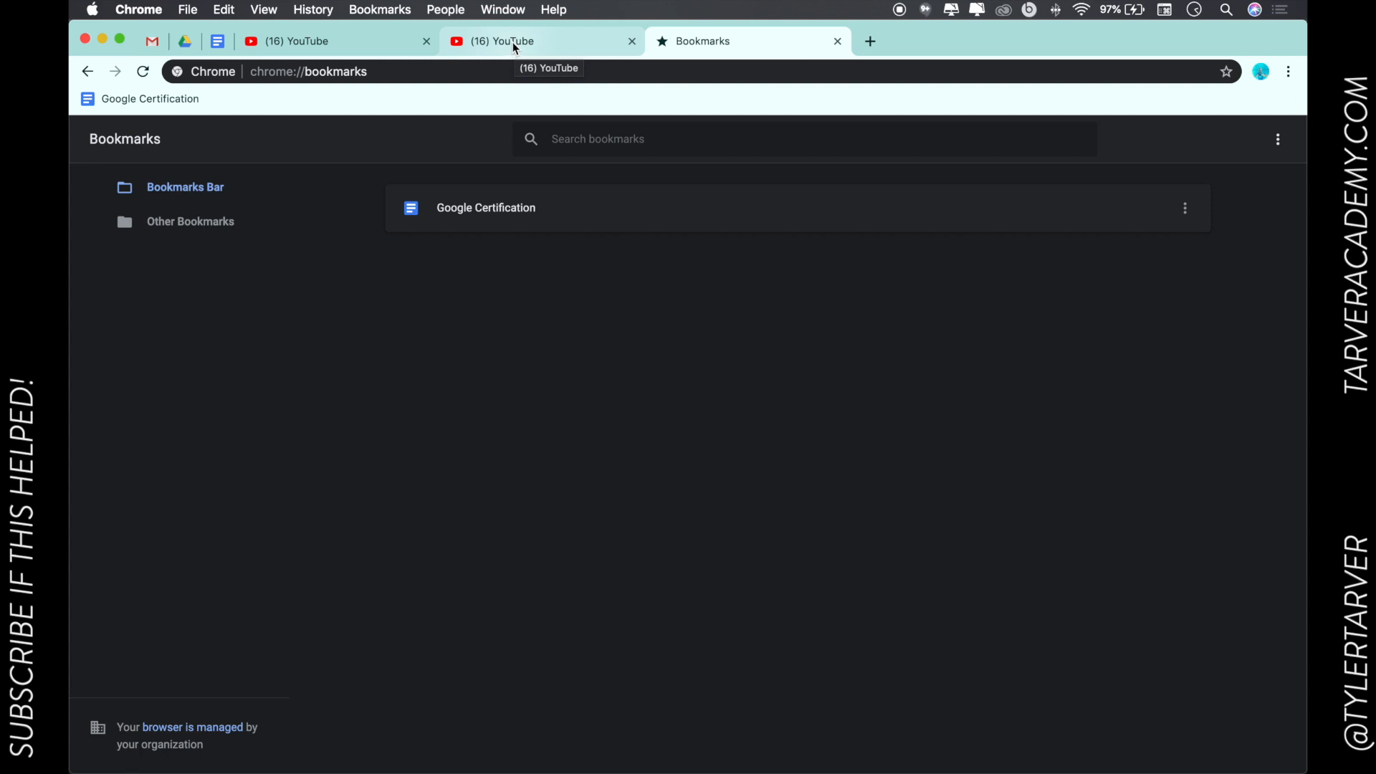
{"action": "mouse_move", "coordinate": [708, 173]}
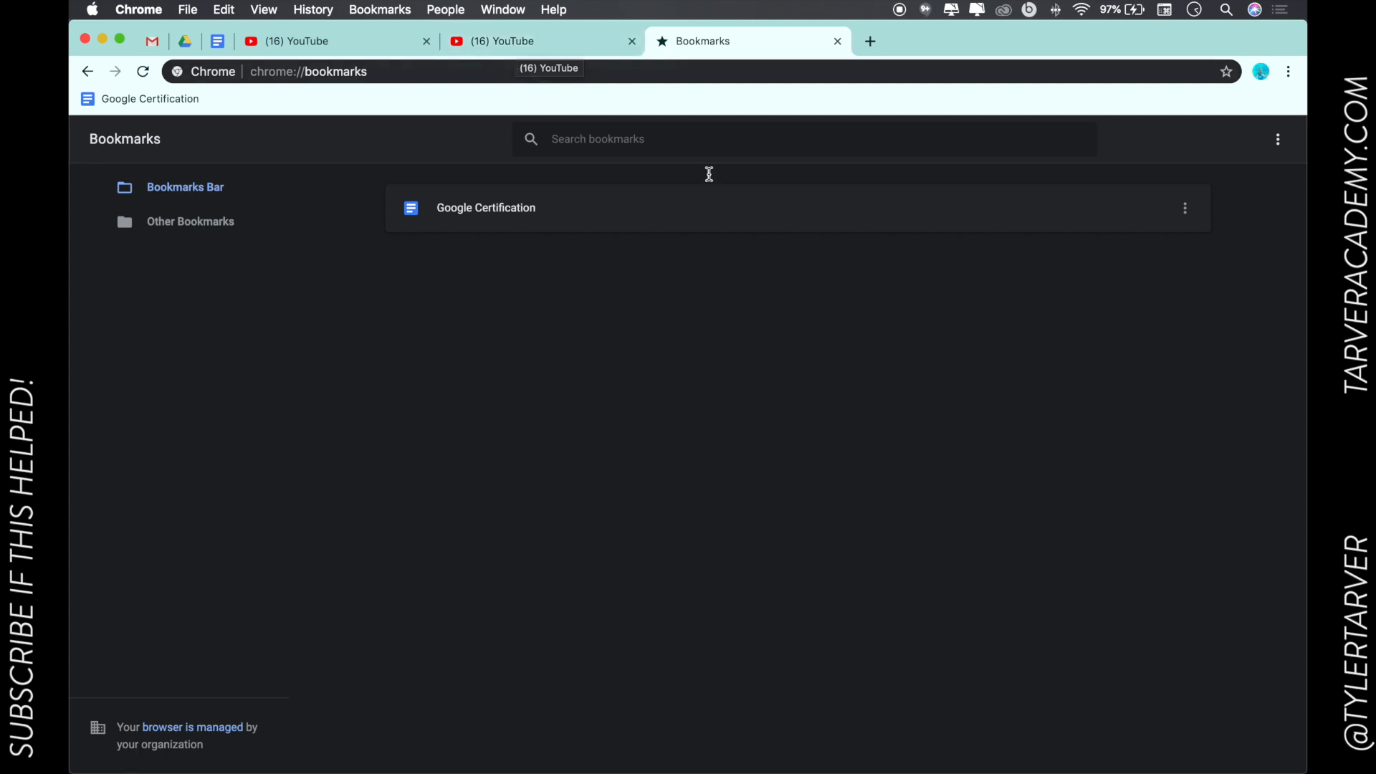